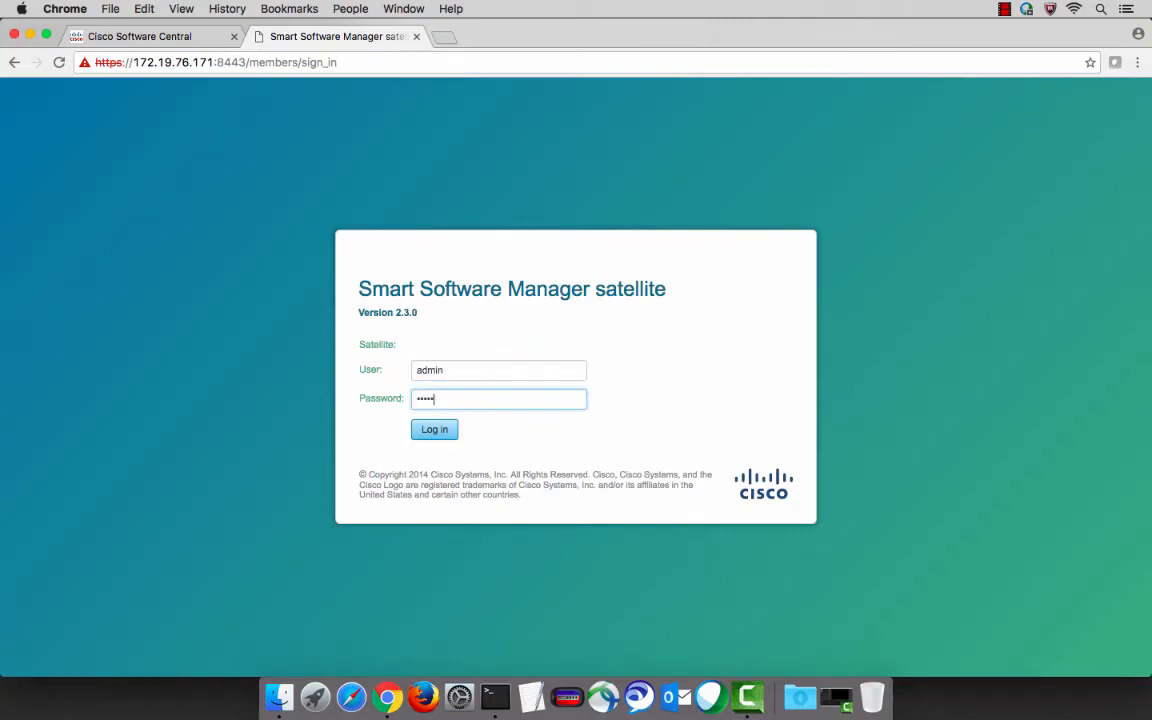
# - Sign in as admin, enter the new password twice and submit the password change
pyautogui.click(434, 428)
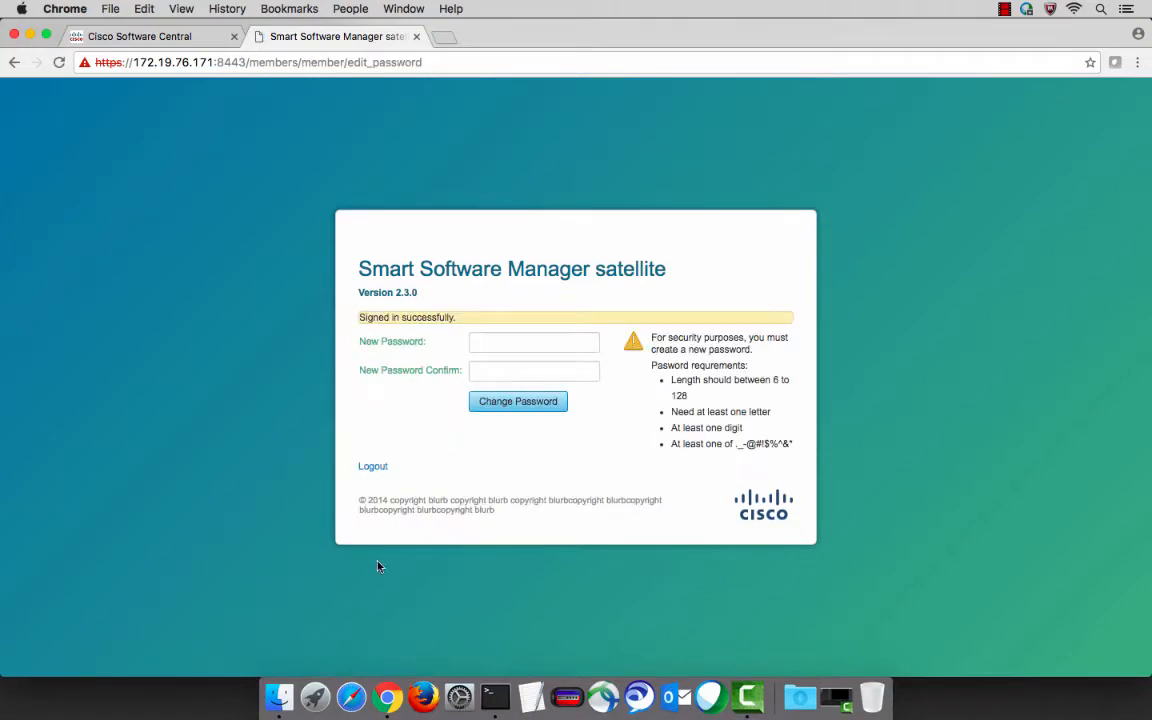
pyautogui.click(534, 342)
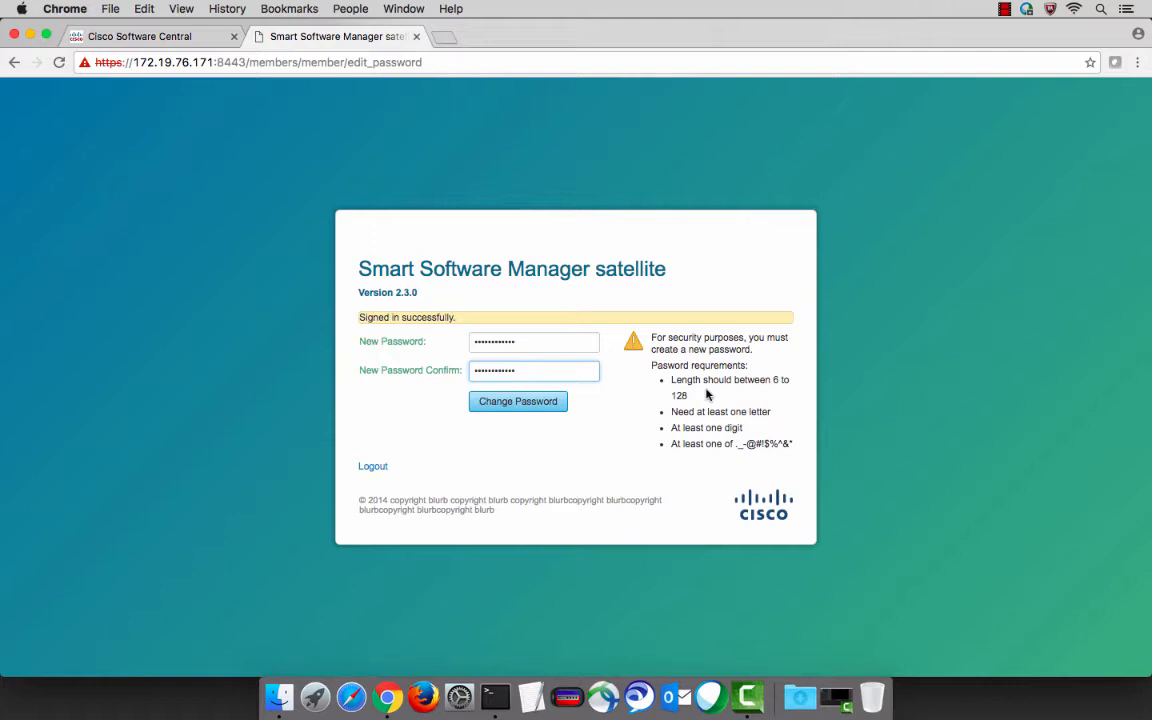
pyautogui.moveTo(676, 440)
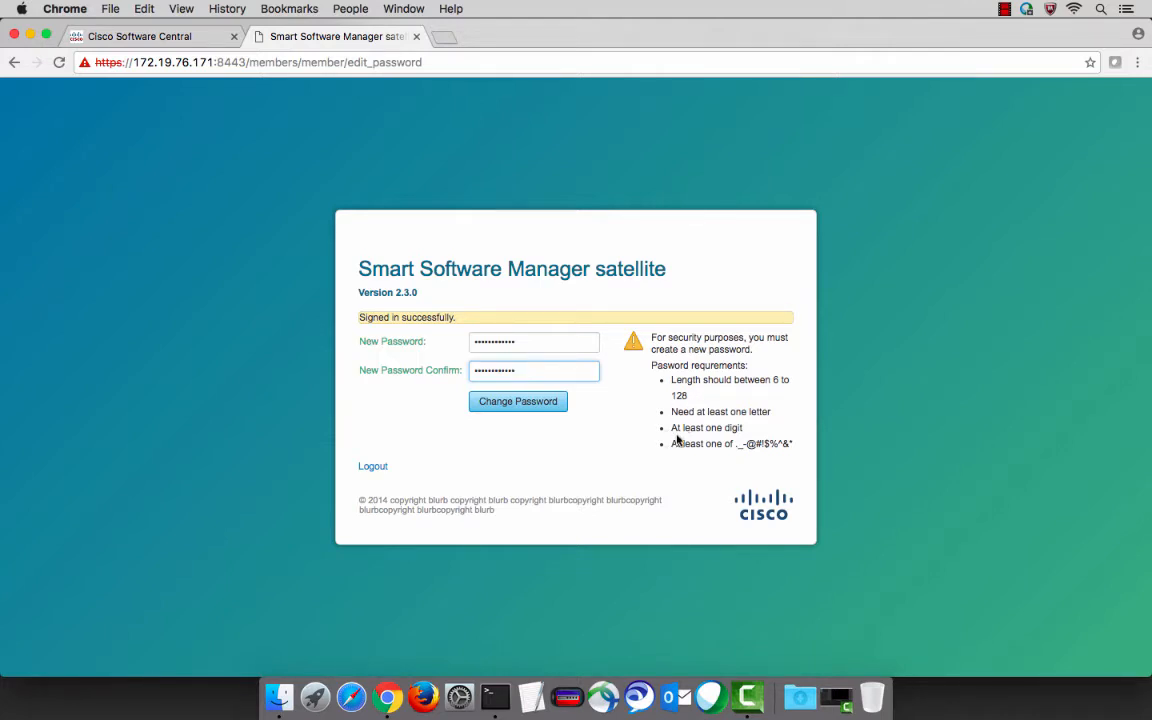
pyautogui.click(518, 400)
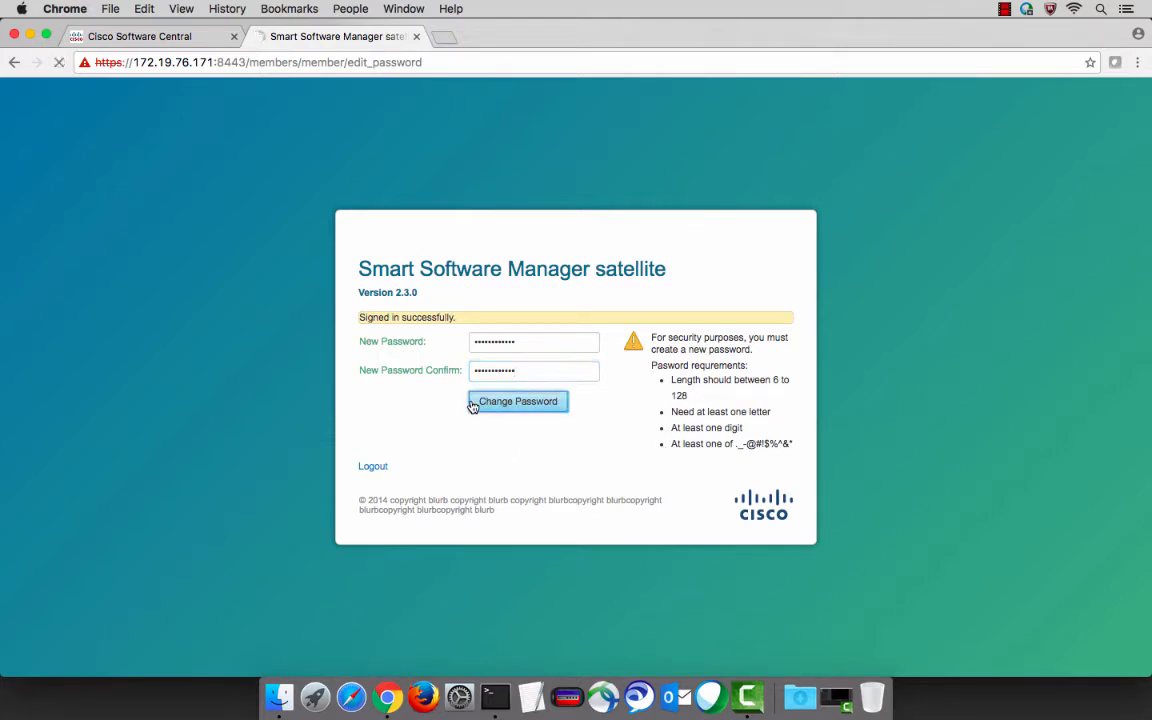
pyautogui.click(516, 400)
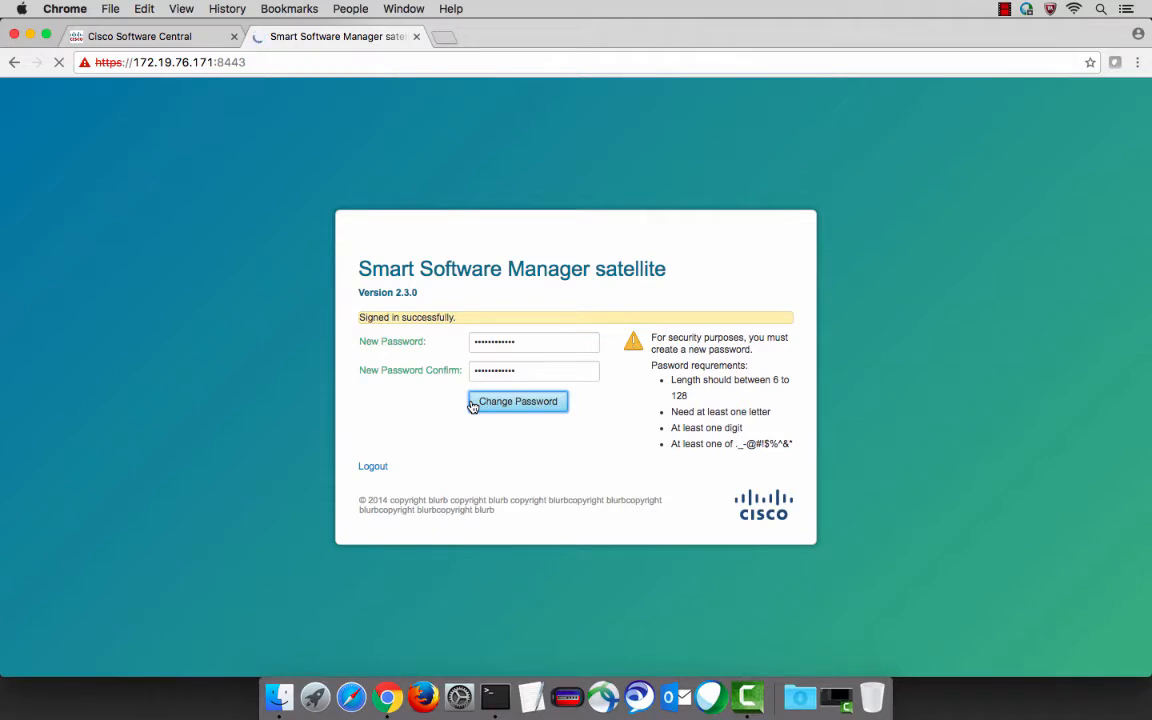
# - Review the Satellite Setup wizard's Network Settings summary after the password change
pyautogui.click(516, 400)
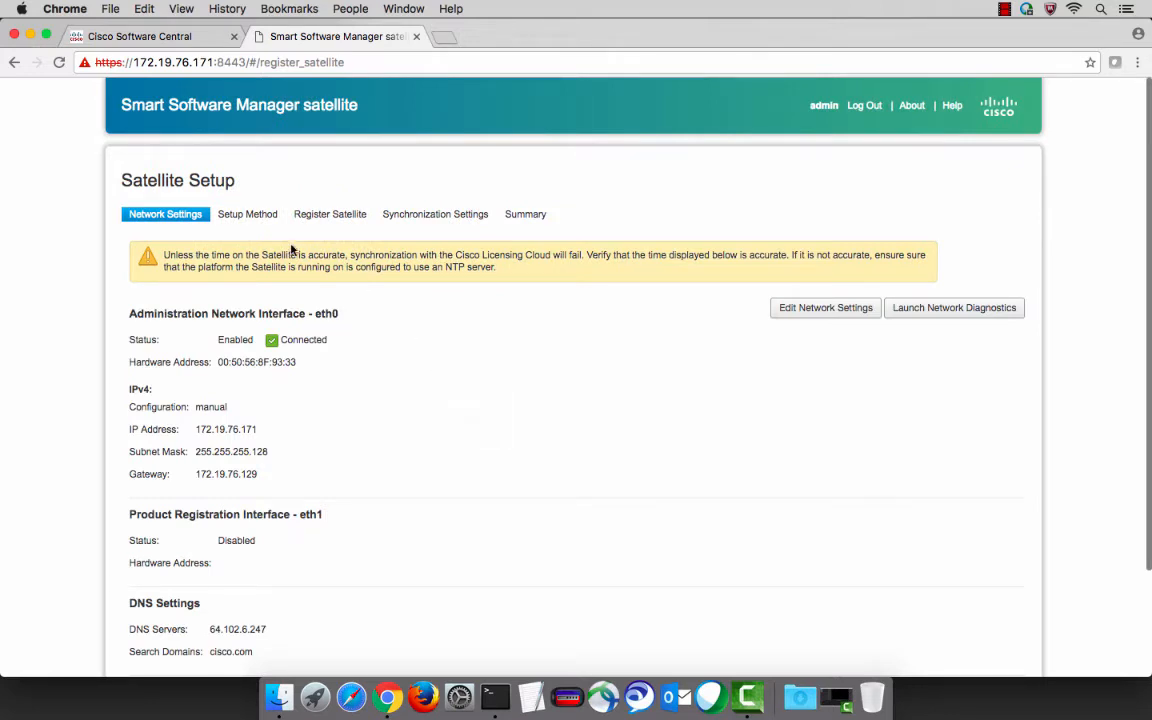
pyautogui.scroll(-3)
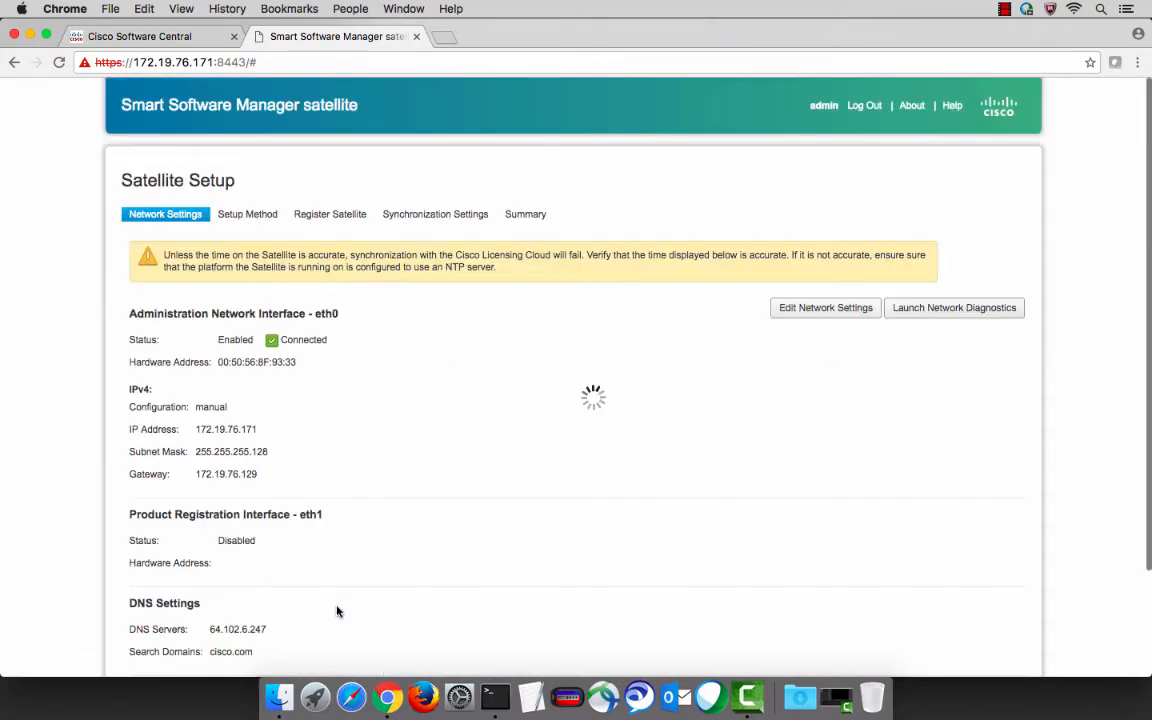
pyautogui.scroll(-3)
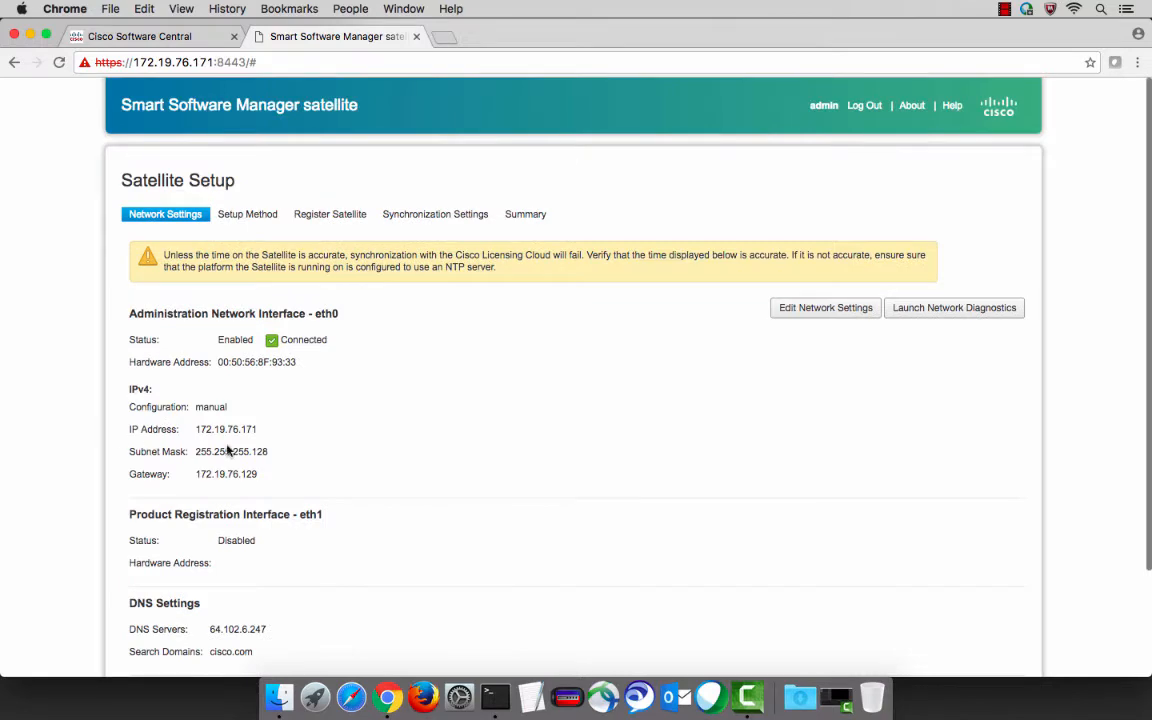
# - Set the NTP time server to 171.68.38.66 in the network settings and save it
pyautogui.click(824, 308)
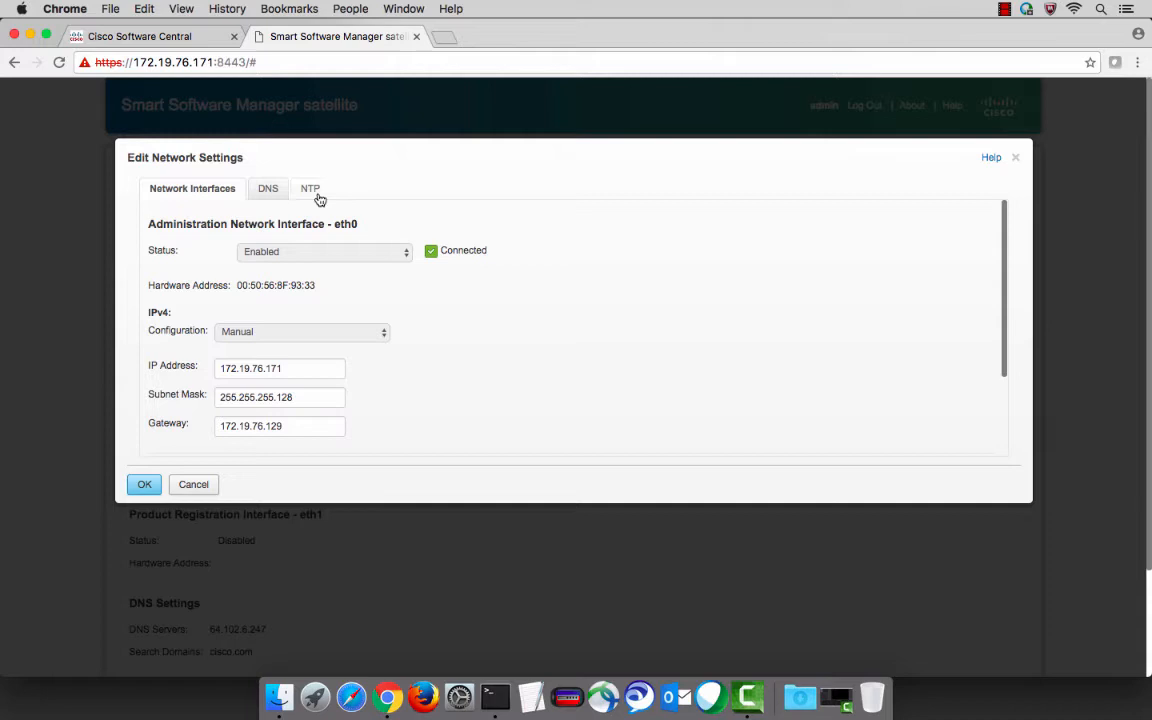
pyautogui.click(308, 188)
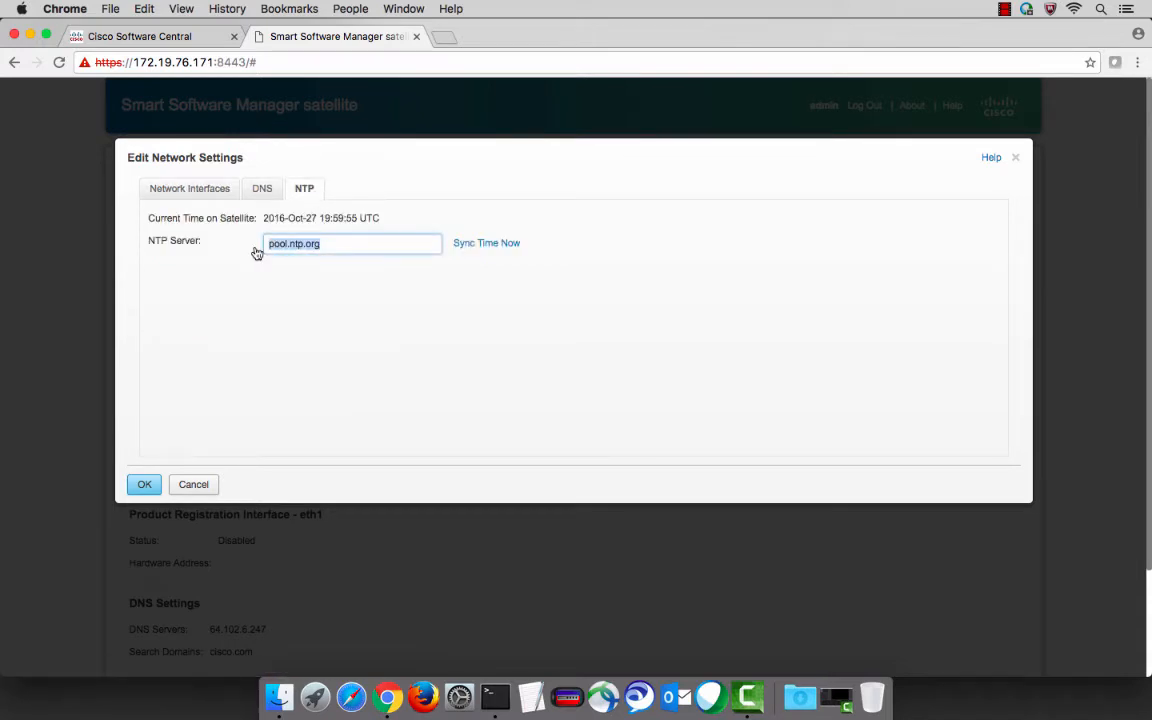
pyautogui.write('171')
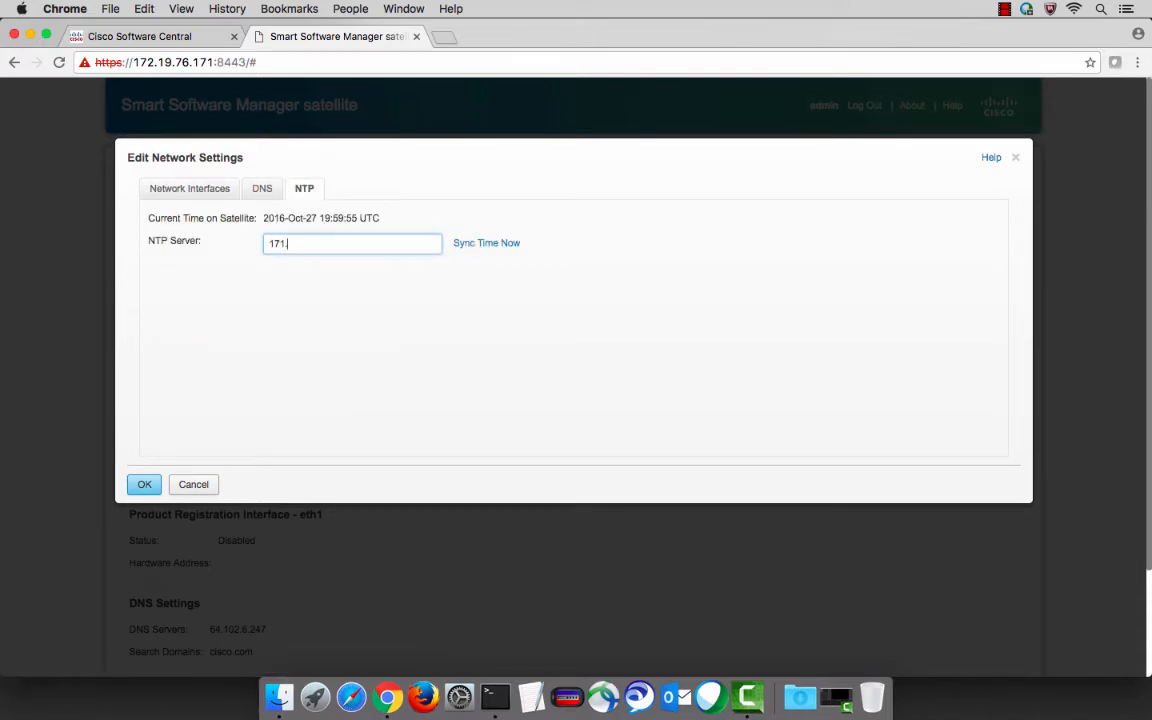
pyautogui.write('.68.38.66')
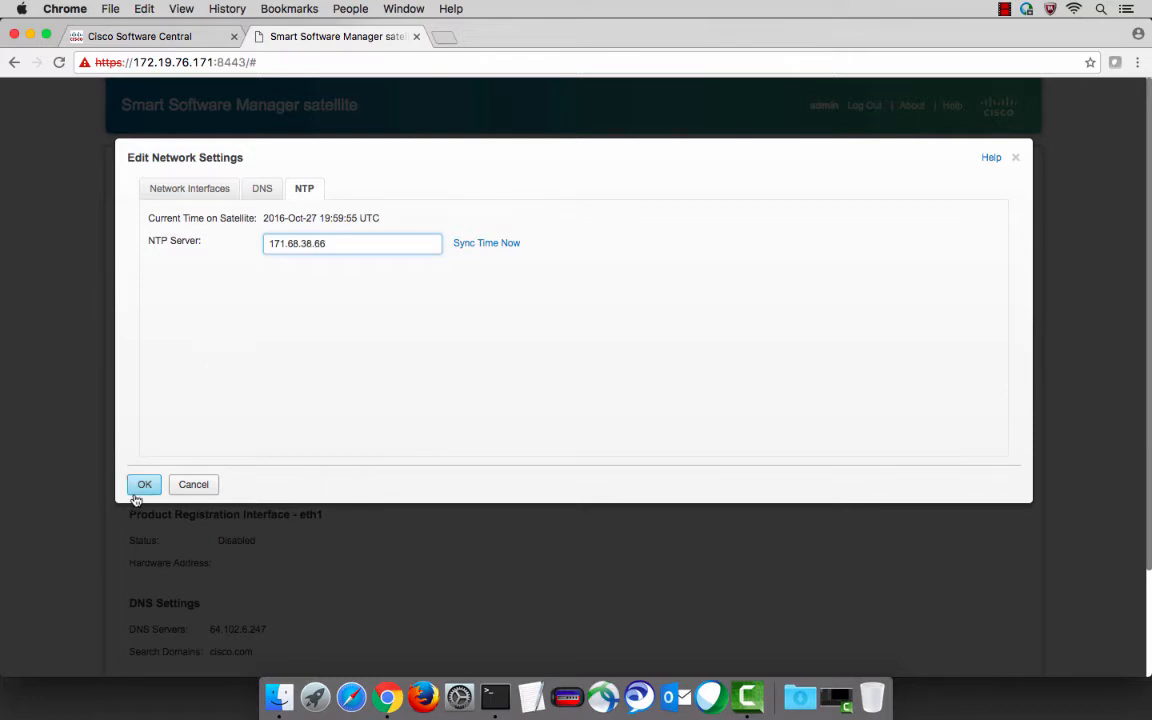
pyautogui.click(144, 484)
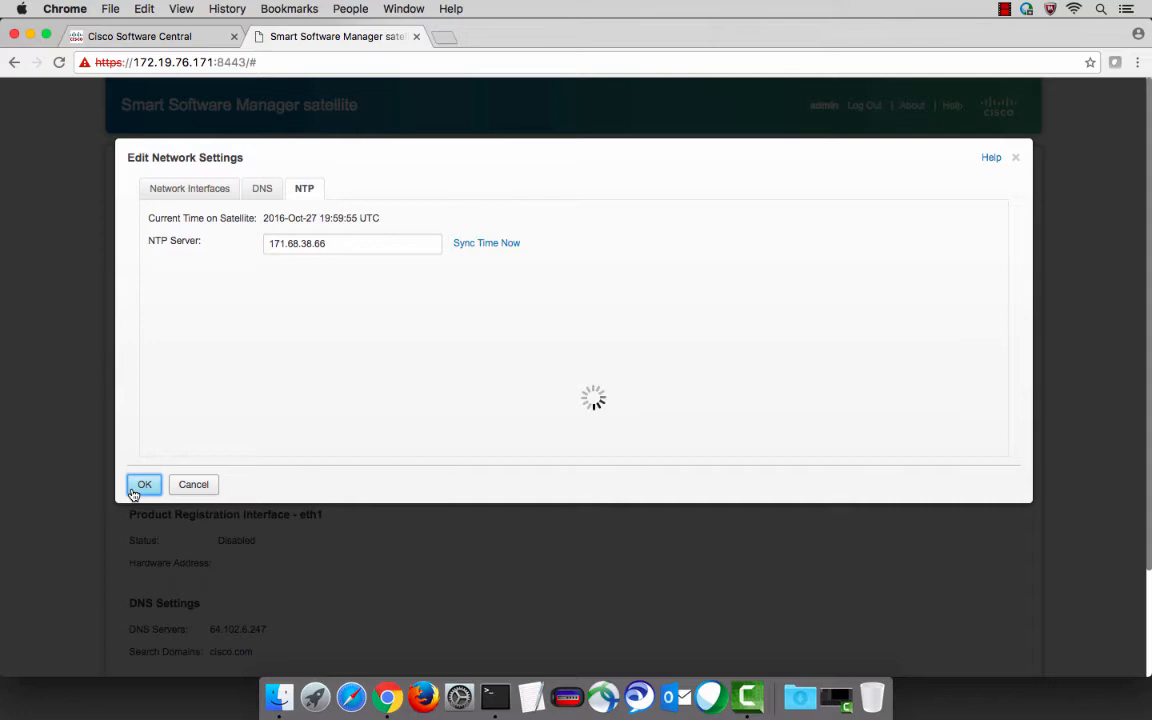
pyautogui.click(144, 484)
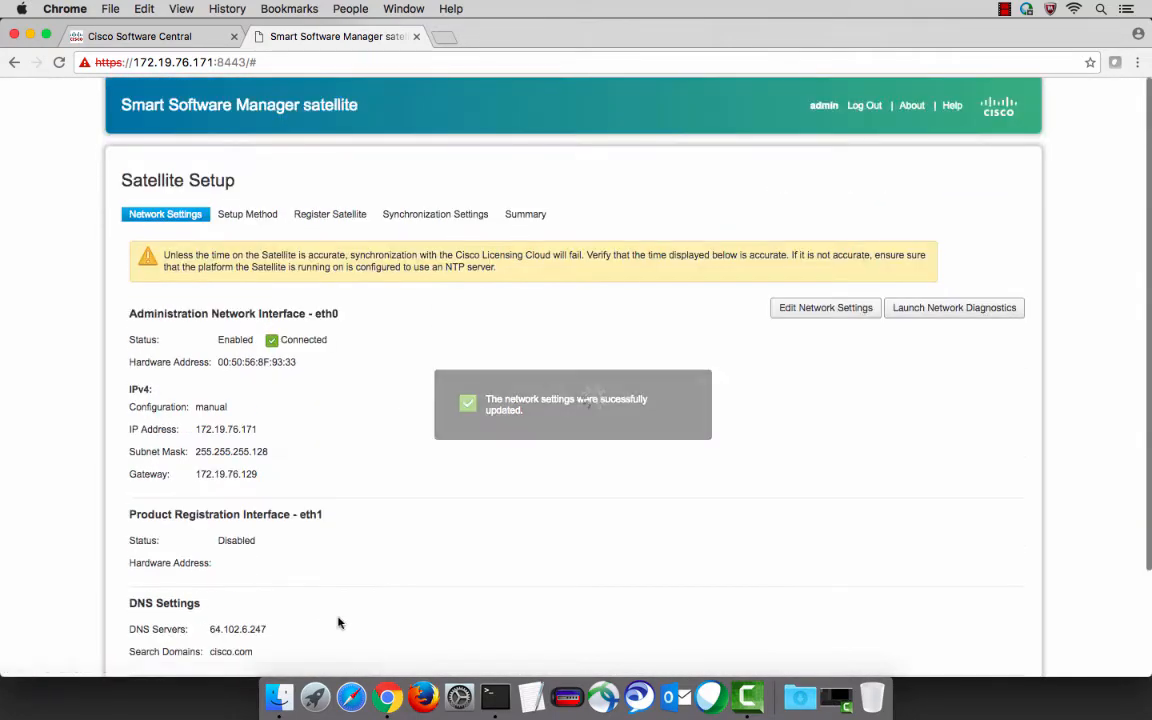
# - Advance the wizard from Network Settings to the Setup Method step
pyautogui.scroll(-3)
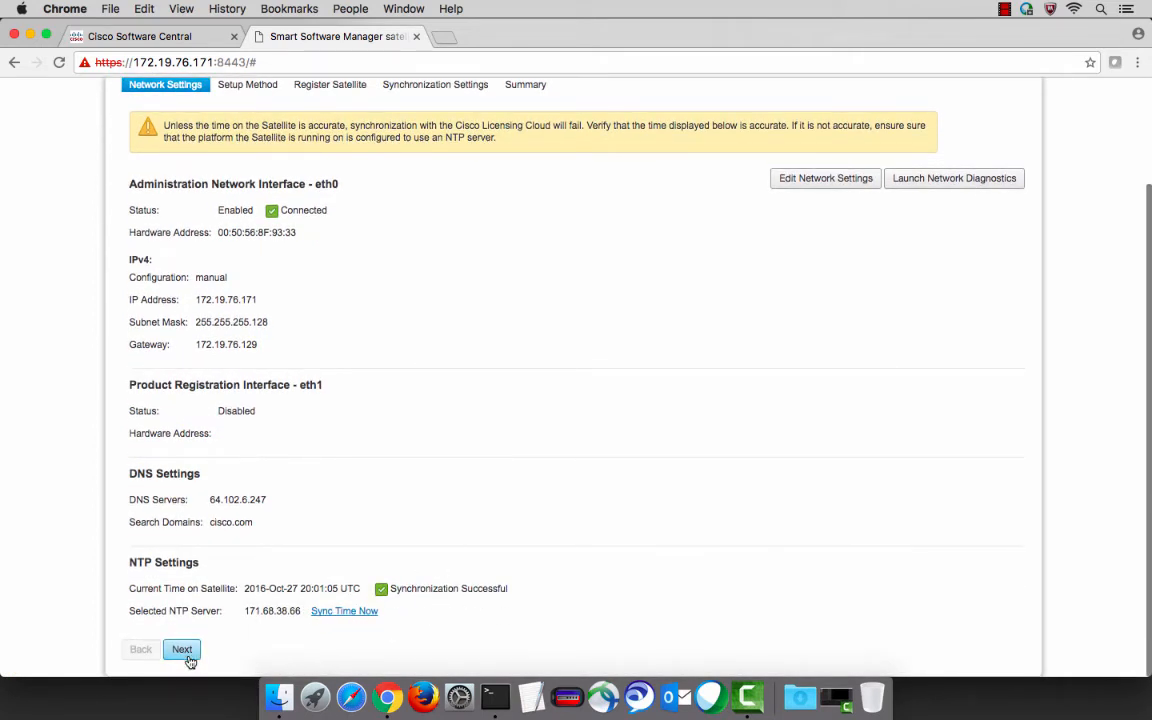
pyautogui.click(182, 648)
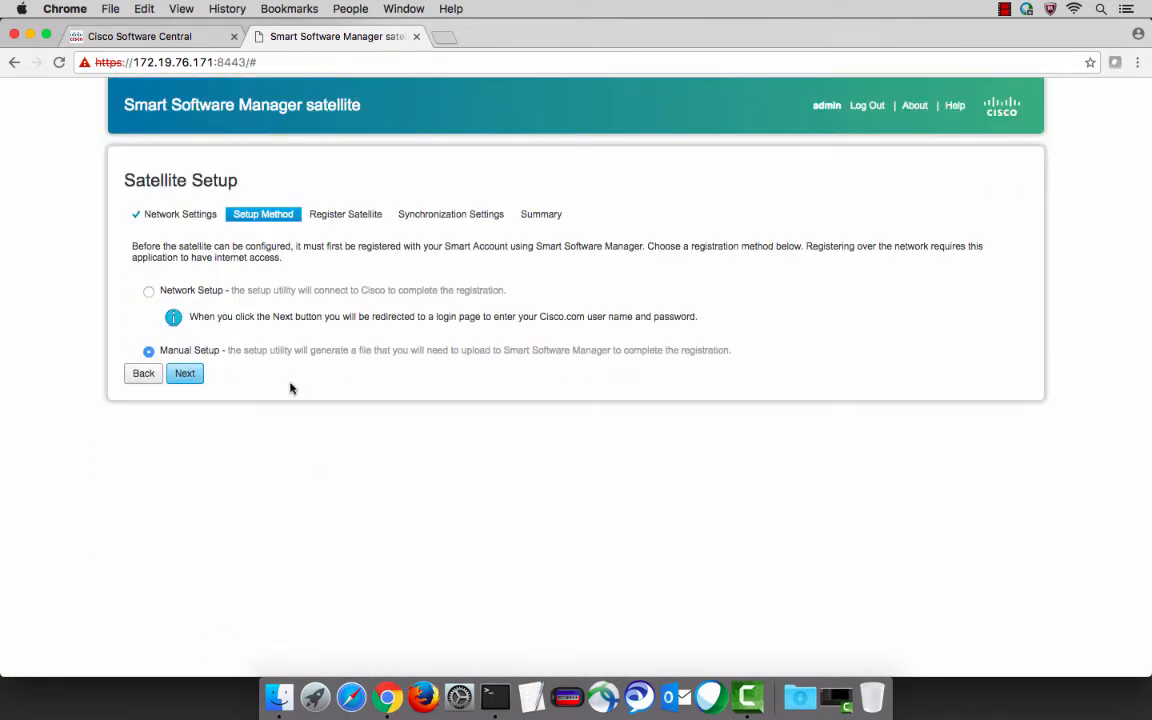
pyautogui.moveTo(482, 360)
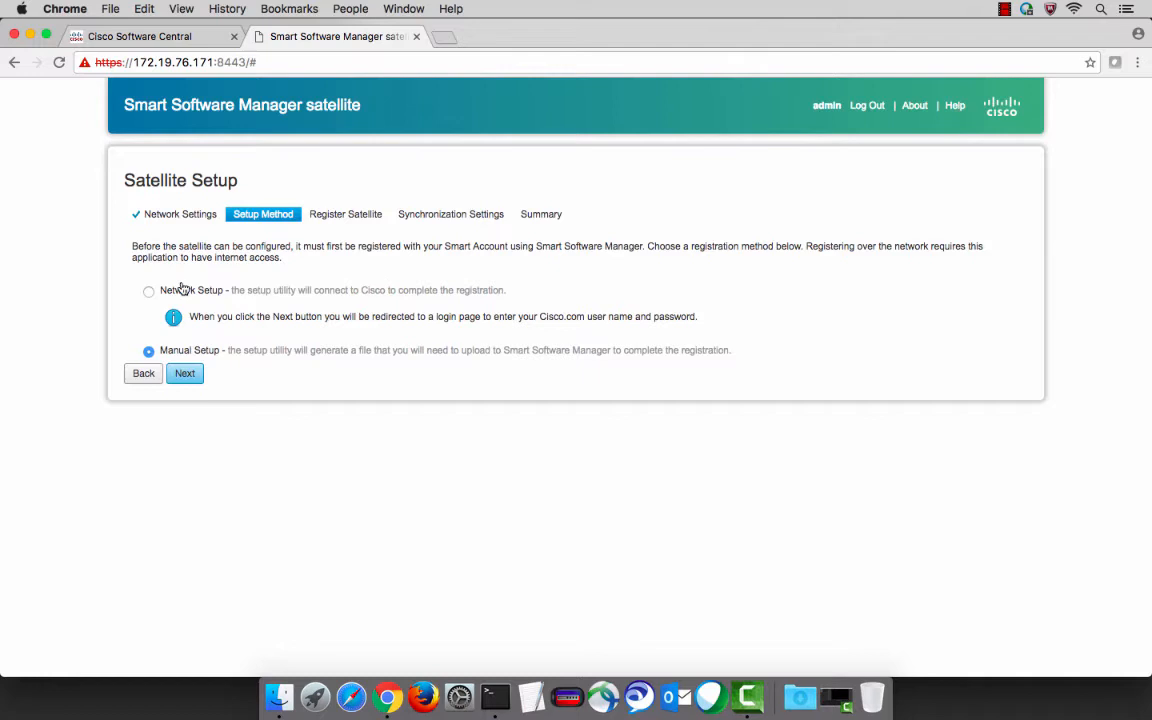
# - Choose Network Setup as the registration method and continue
pyautogui.click(148, 290)
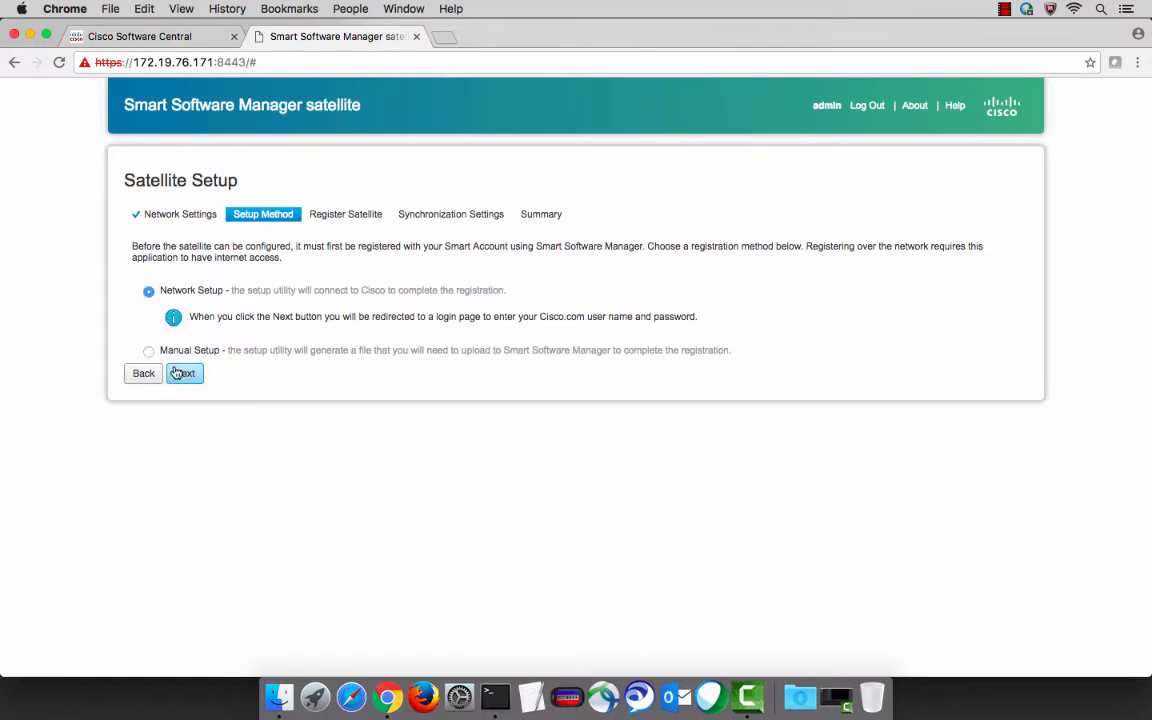
pyautogui.click(184, 374)
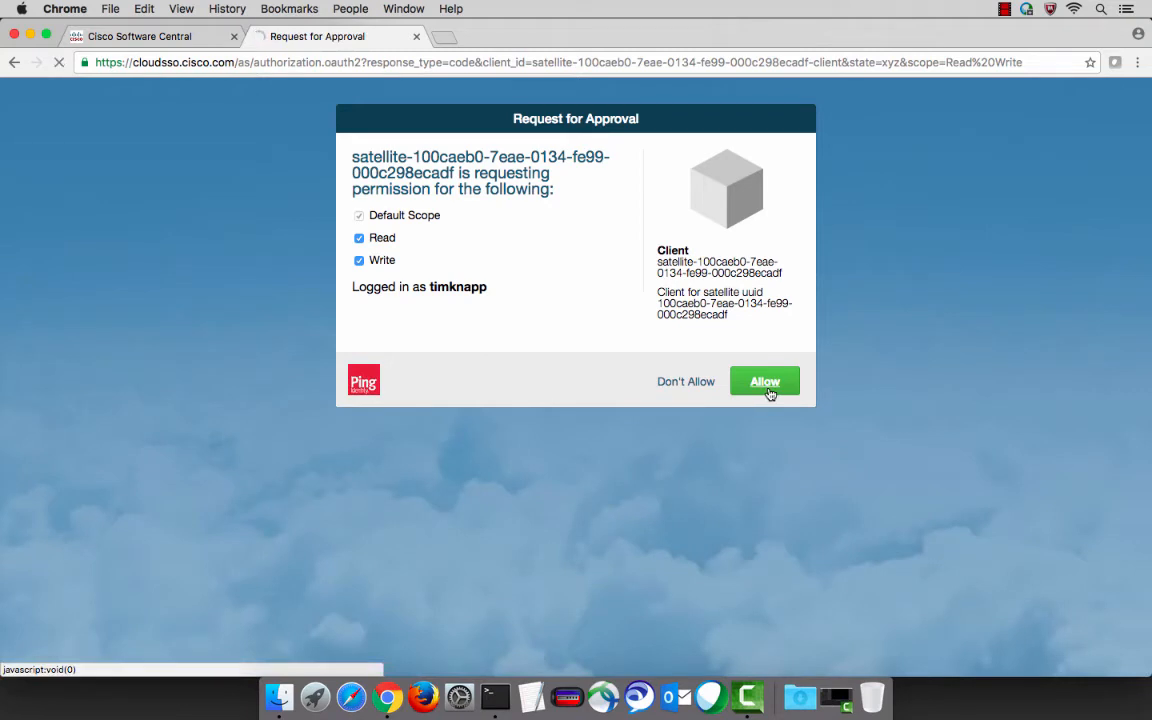
# - Grant the satellite's read and write access request and name the satellite Los Gatos
pyautogui.click(764, 380)
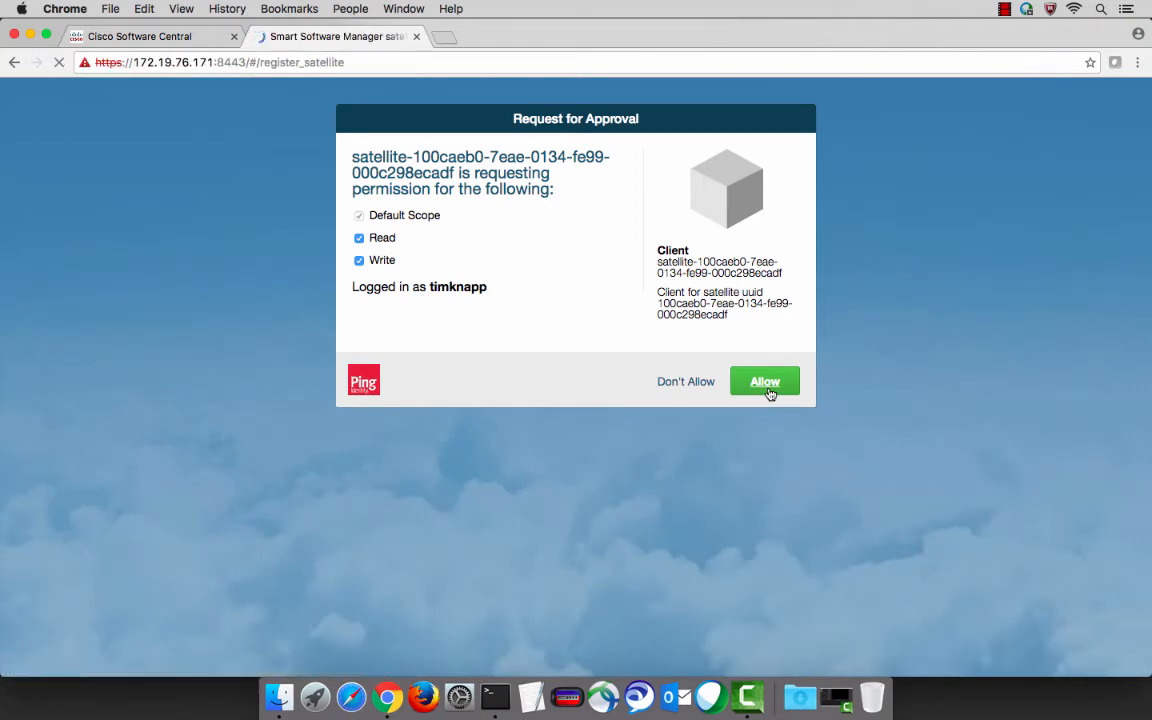
pyautogui.click(764, 380)
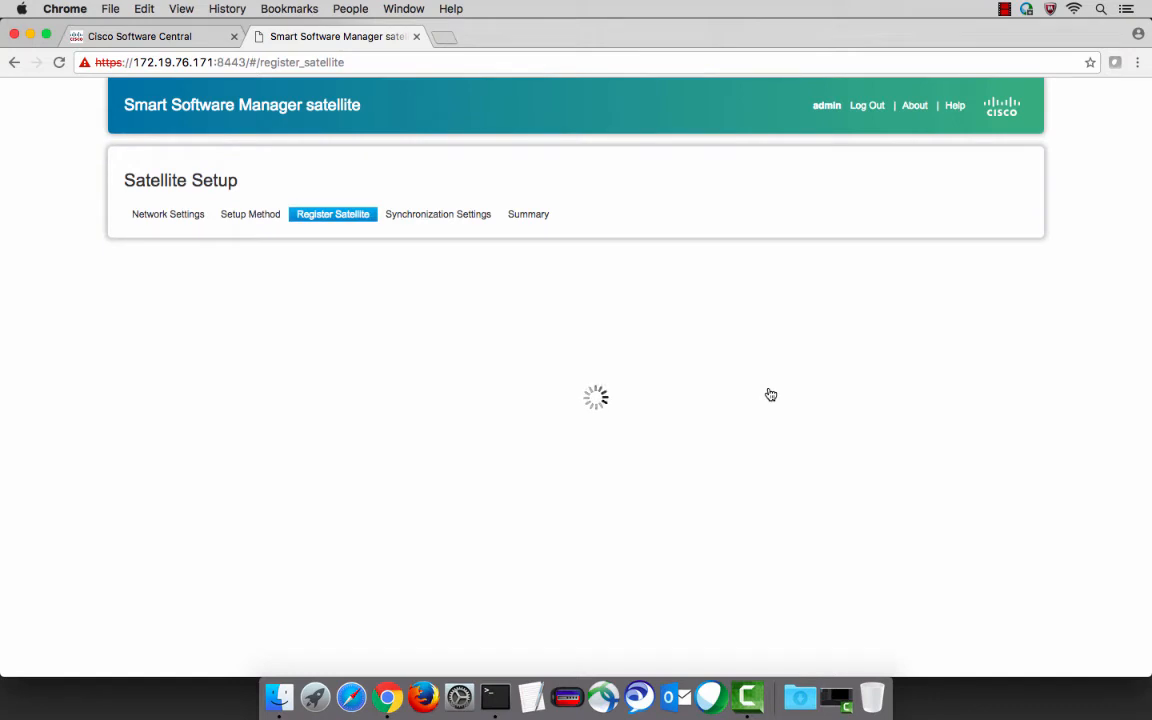
pyautogui.moveTo(760, 390)
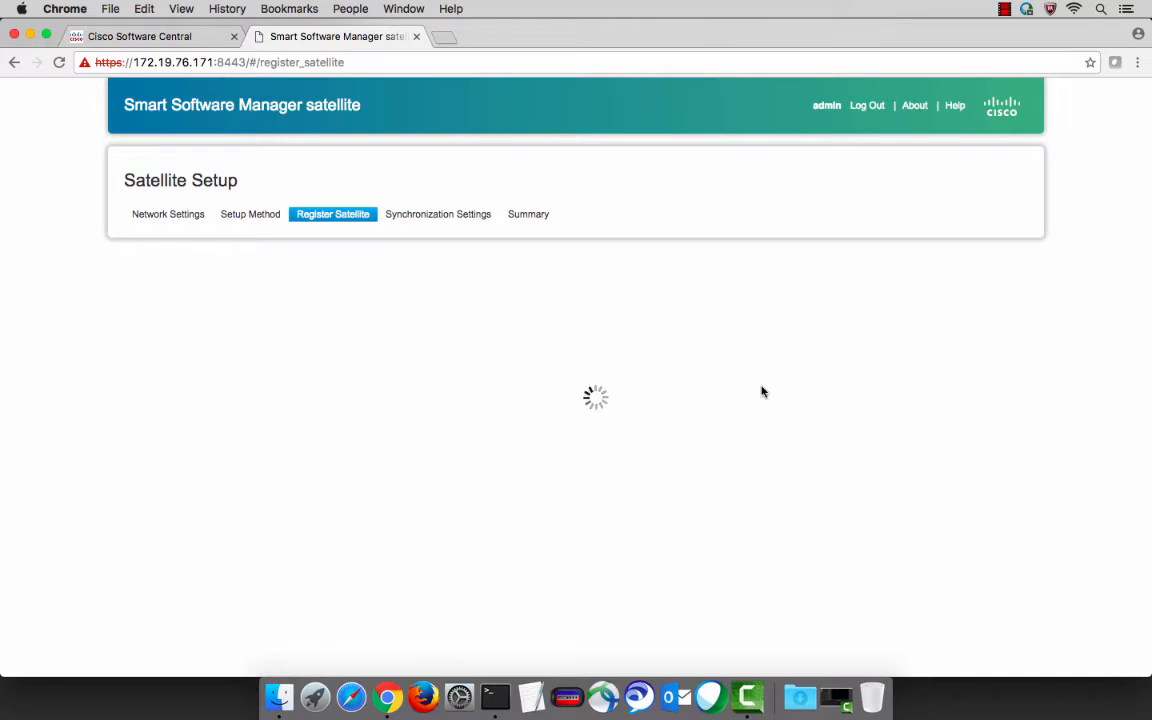
pyautogui.write('Los Gatos')
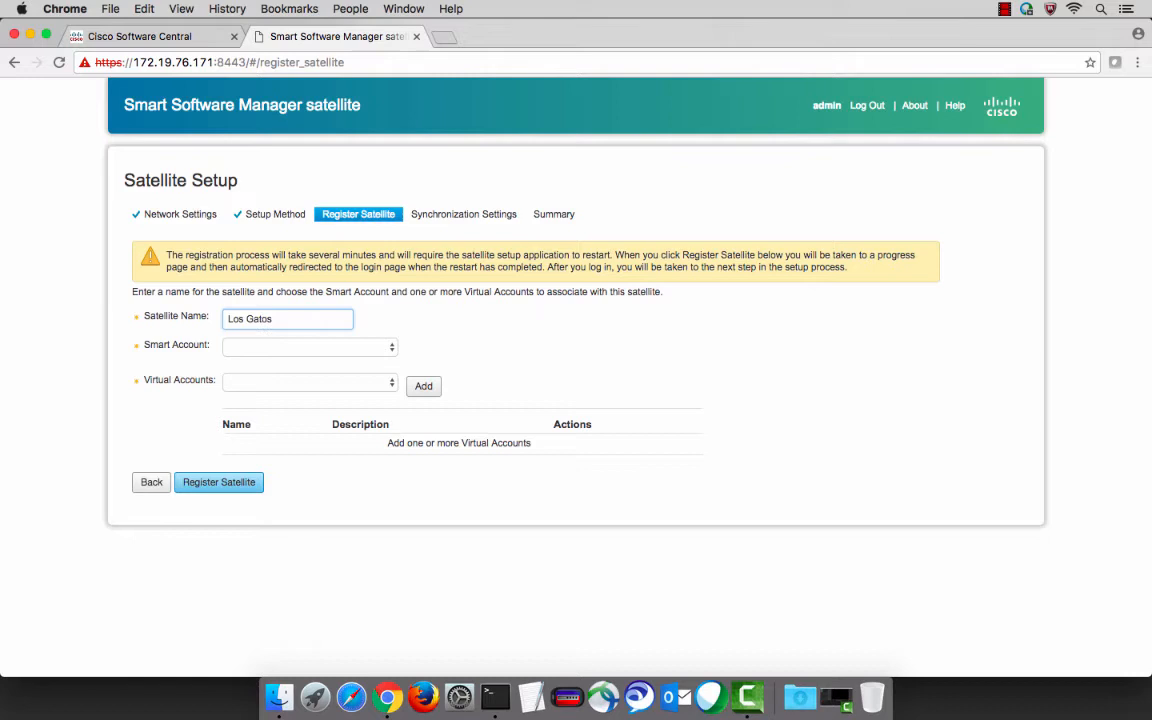
# - Assign Smart Account Knapplink with virtual account Los Gatos and register the satellite
pyautogui.click(308, 346)
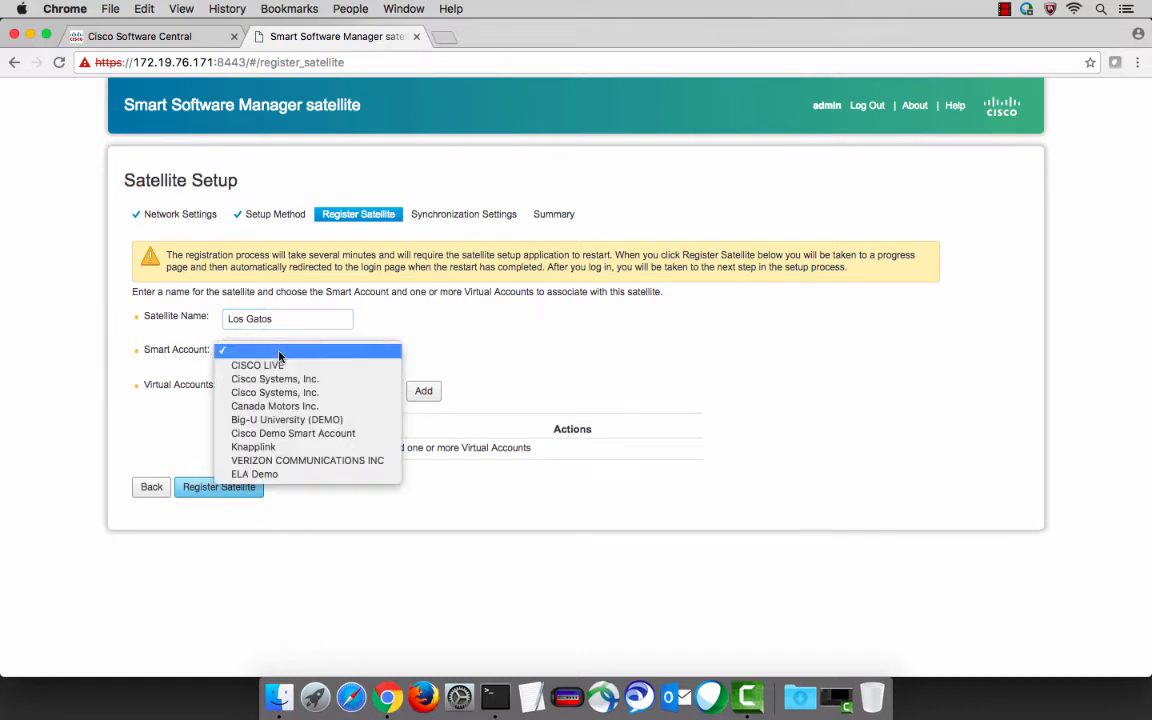
pyautogui.moveTo(280, 448)
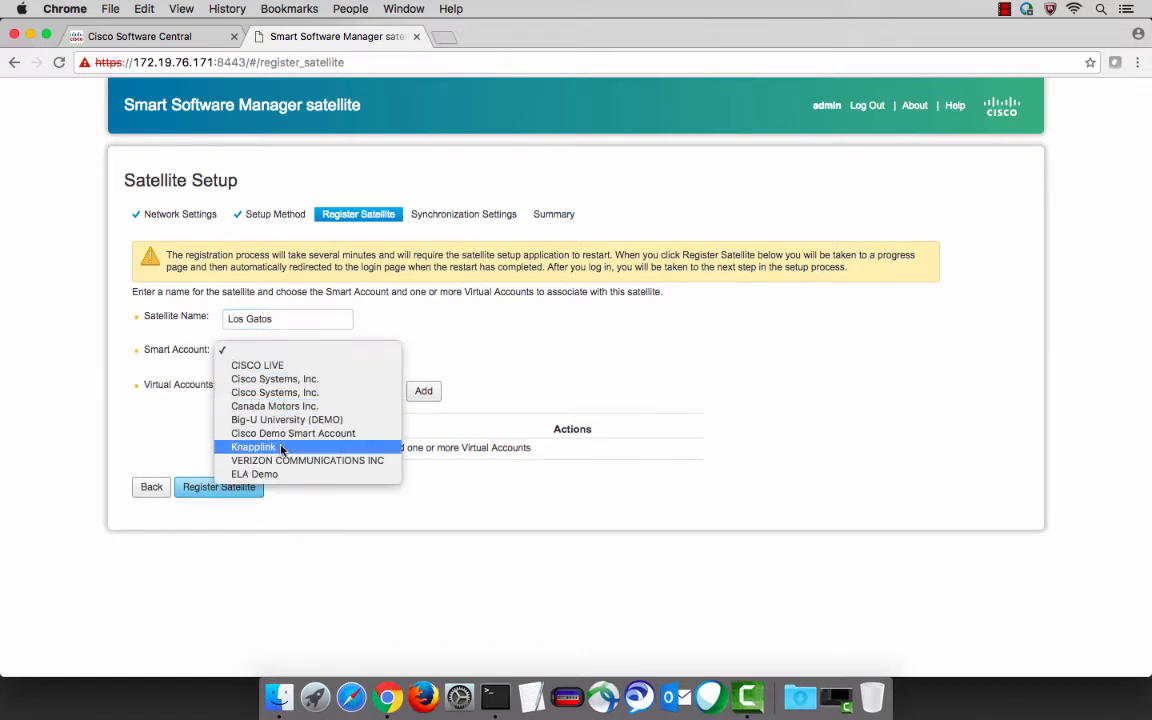
pyautogui.click(252, 446)
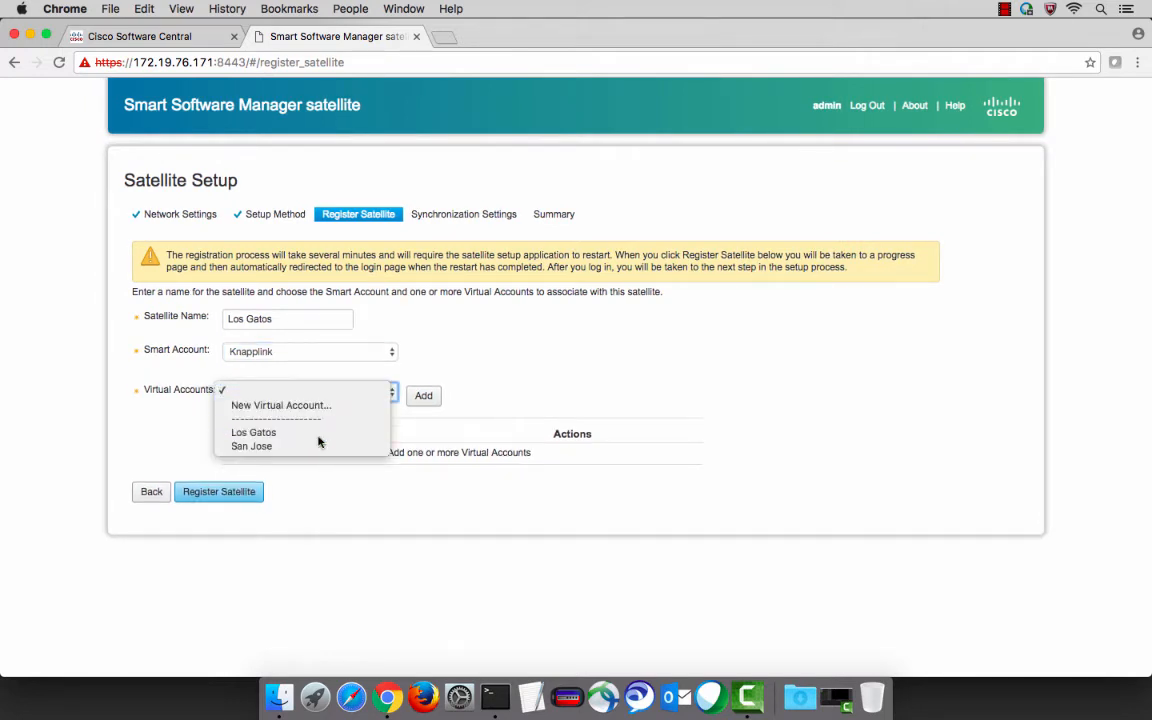
pyautogui.click(424, 396)
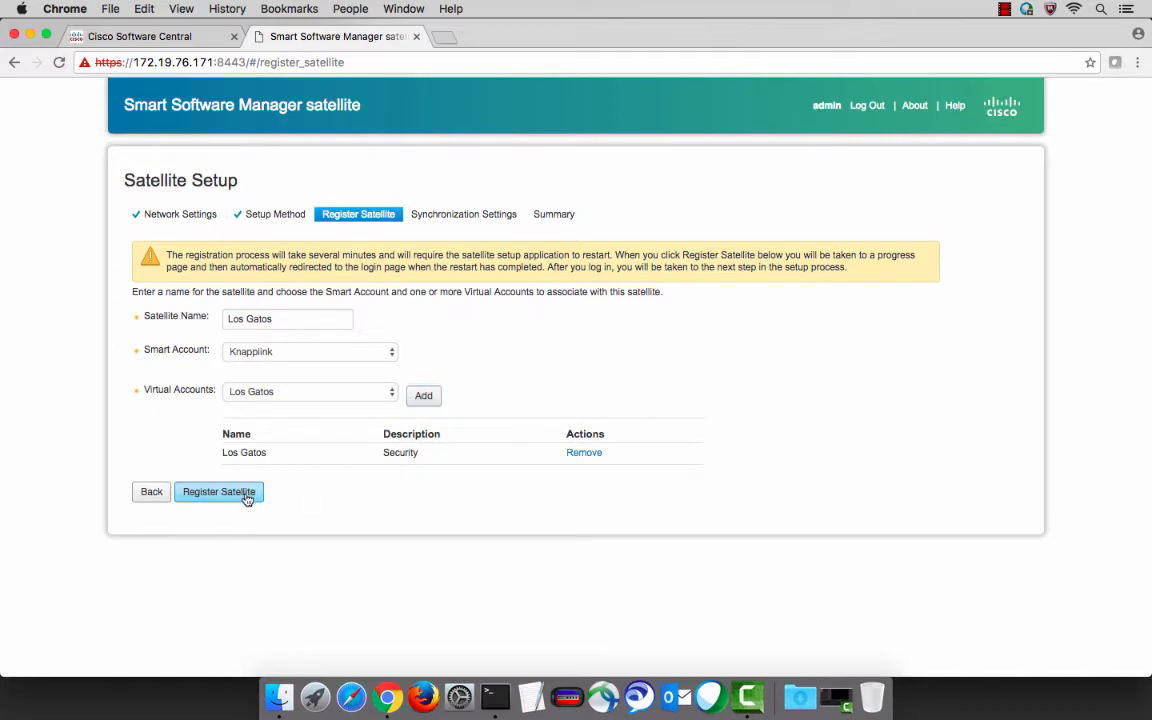
pyautogui.click(218, 492)
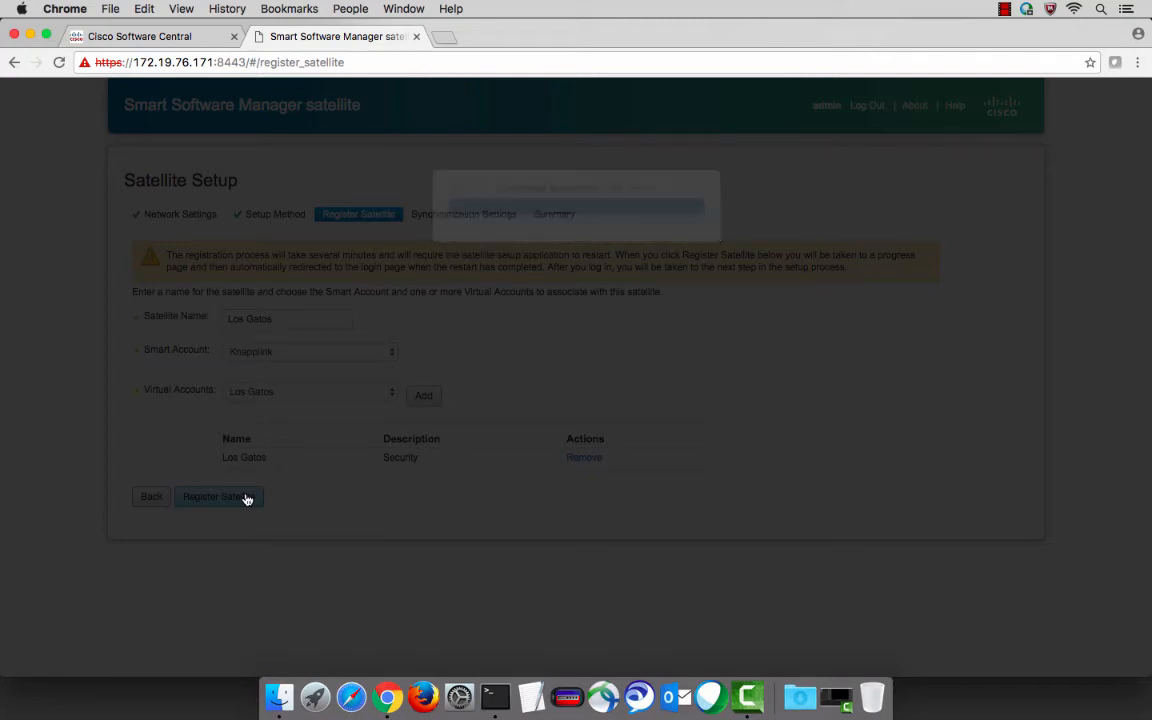
# - Let registration complete so the satellite restarts to its sign-in page
pyautogui.click(218, 496)
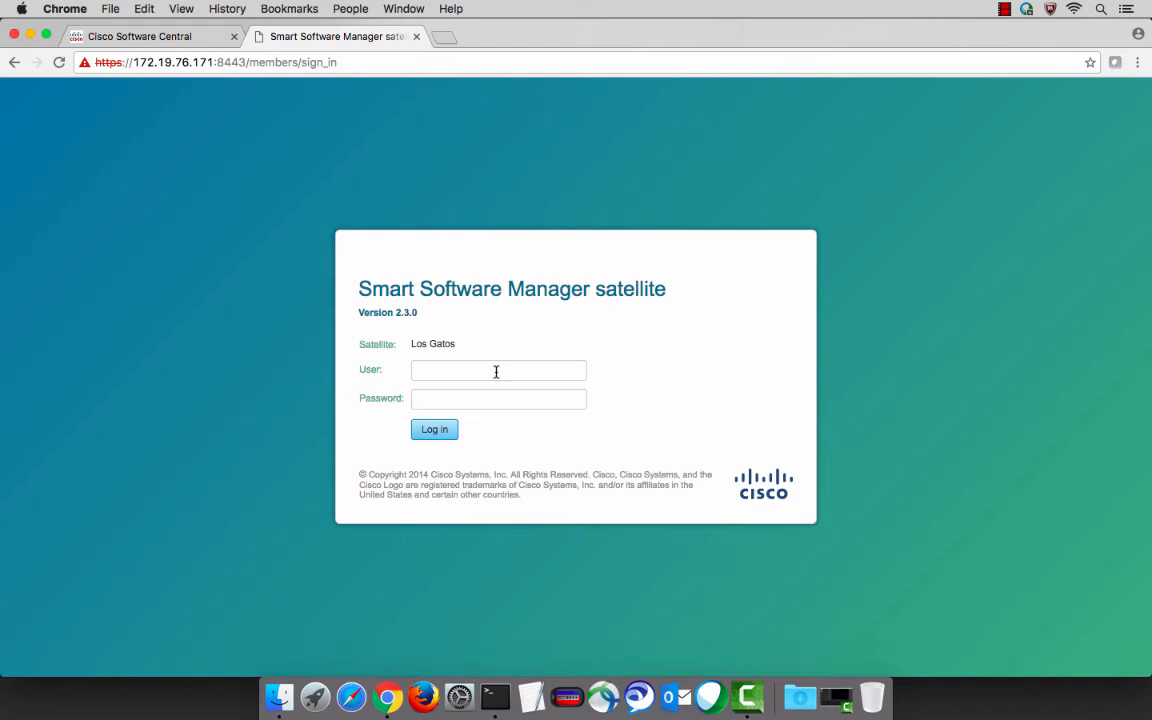
# - Sign back in to the Los Gatos satellite with the admin credentials
pyautogui.write('admin')
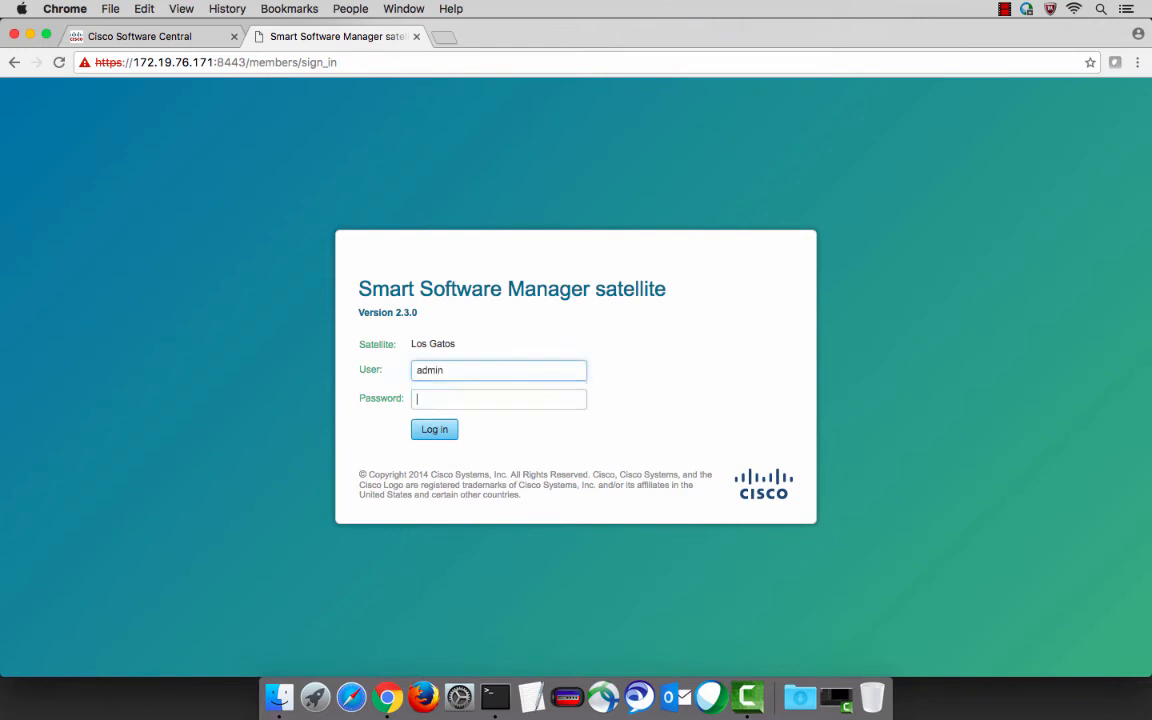
pyautogui.write('••')
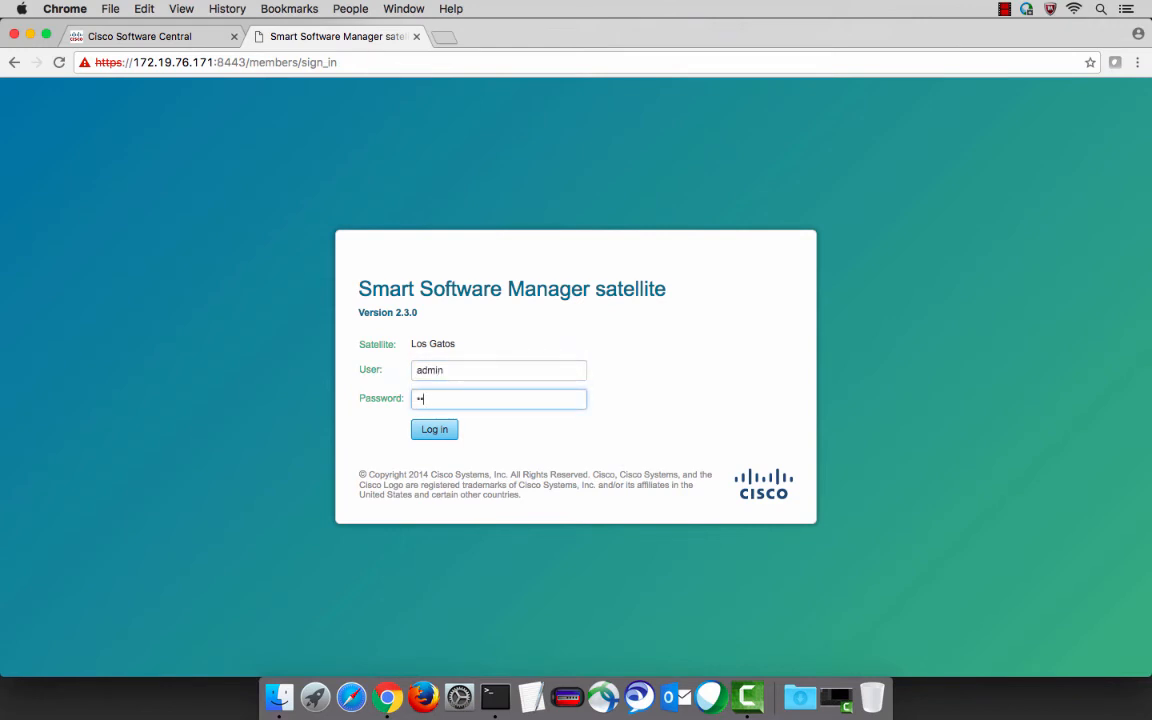
pyautogui.write('password')
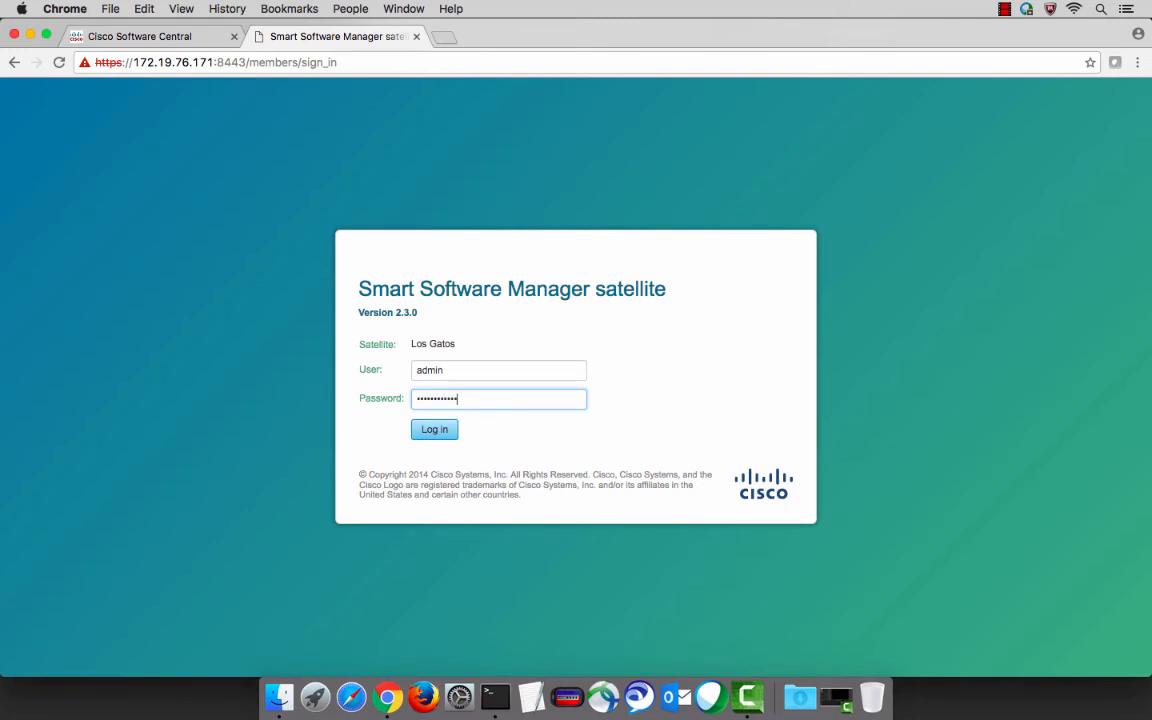
pyautogui.click(434, 428)
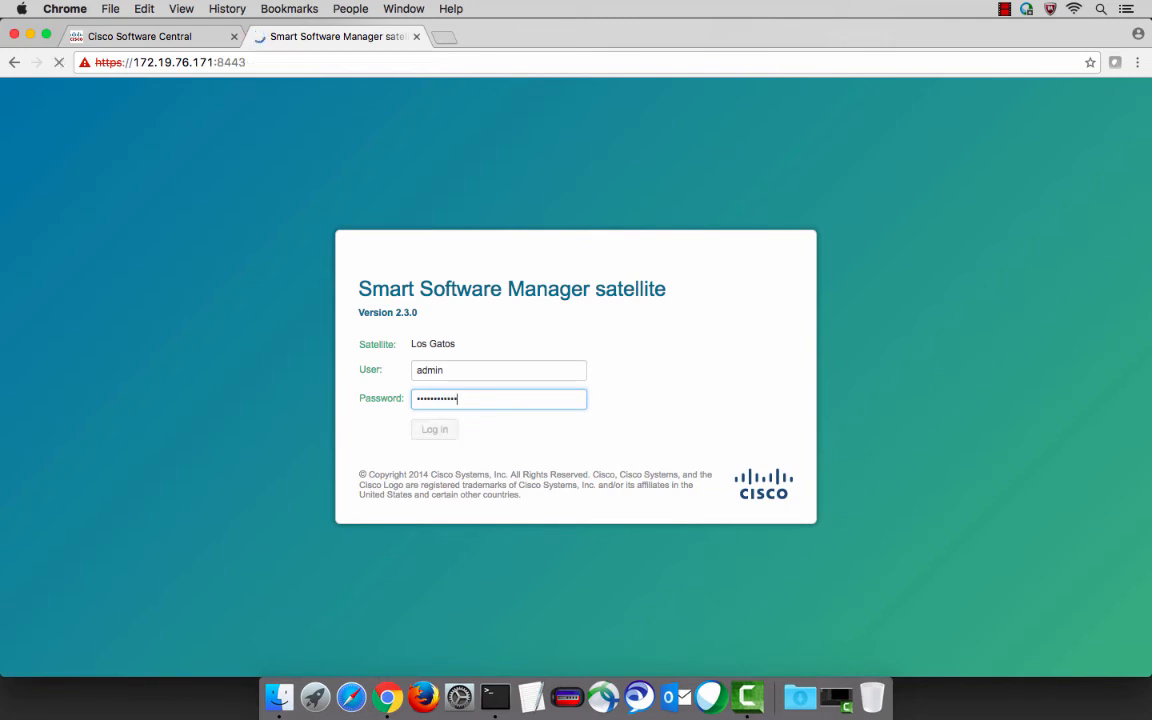
pyautogui.click(434, 428)
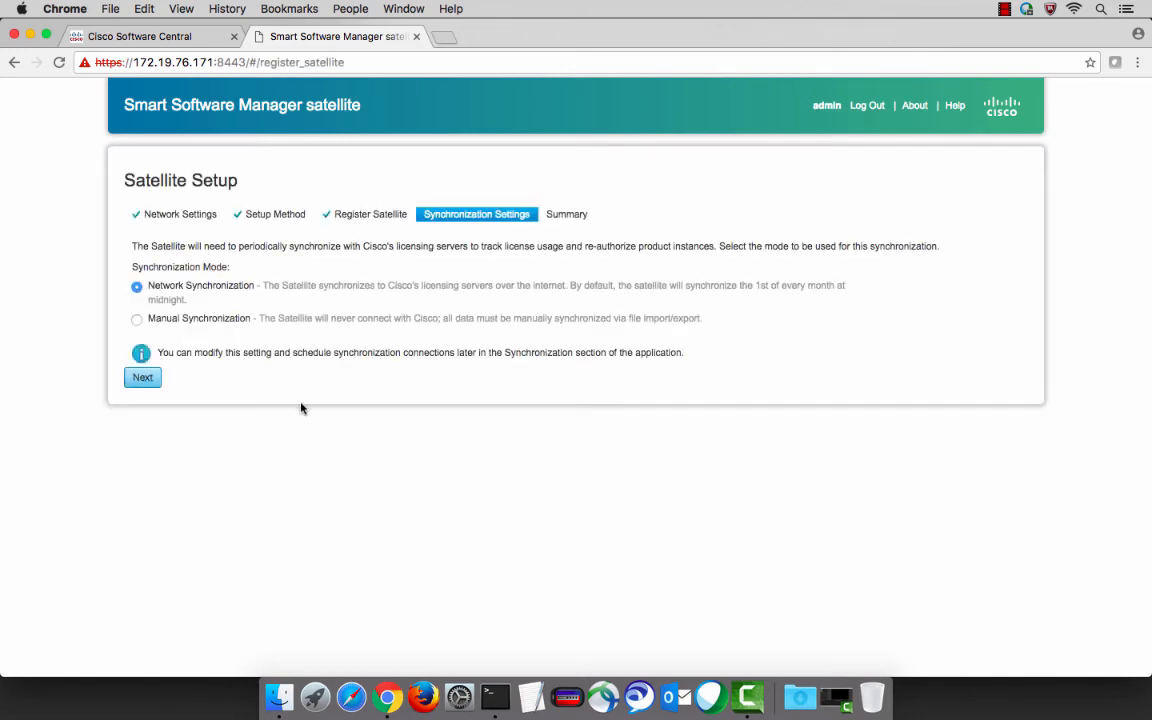
# - Keep Network Synchronization, review the summary and configure the Los Gatos satellite
pyautogui.click(142, 376)
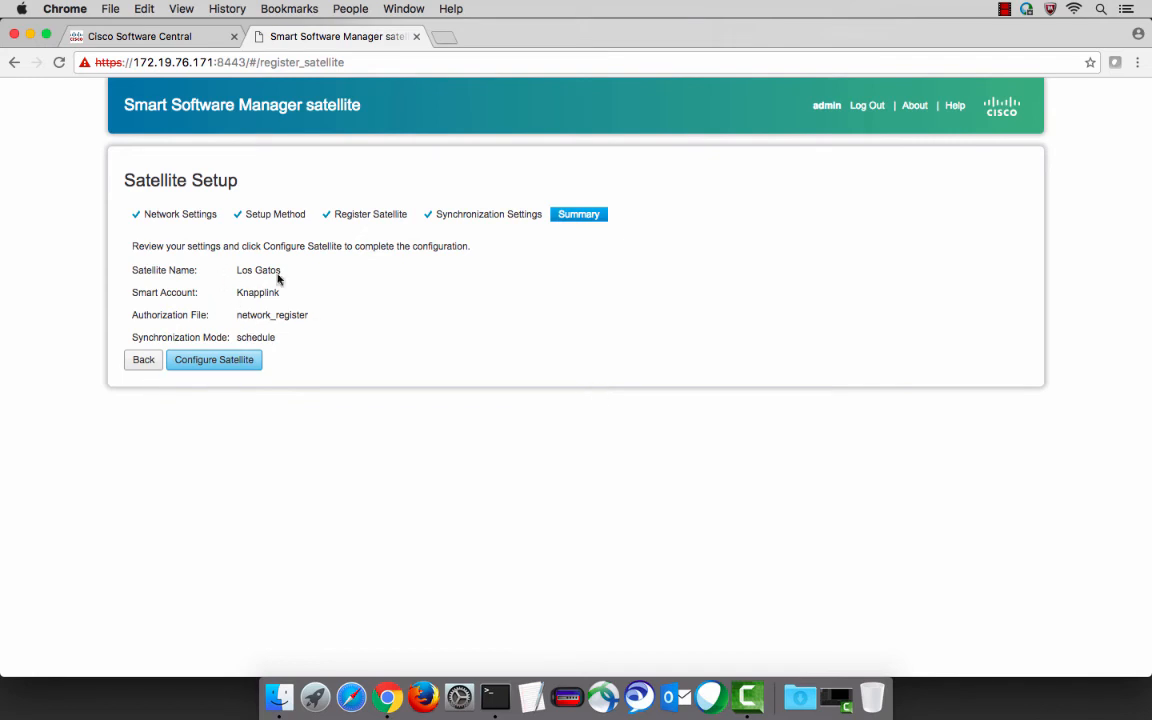
pyautogui.moveTo(268, 326)
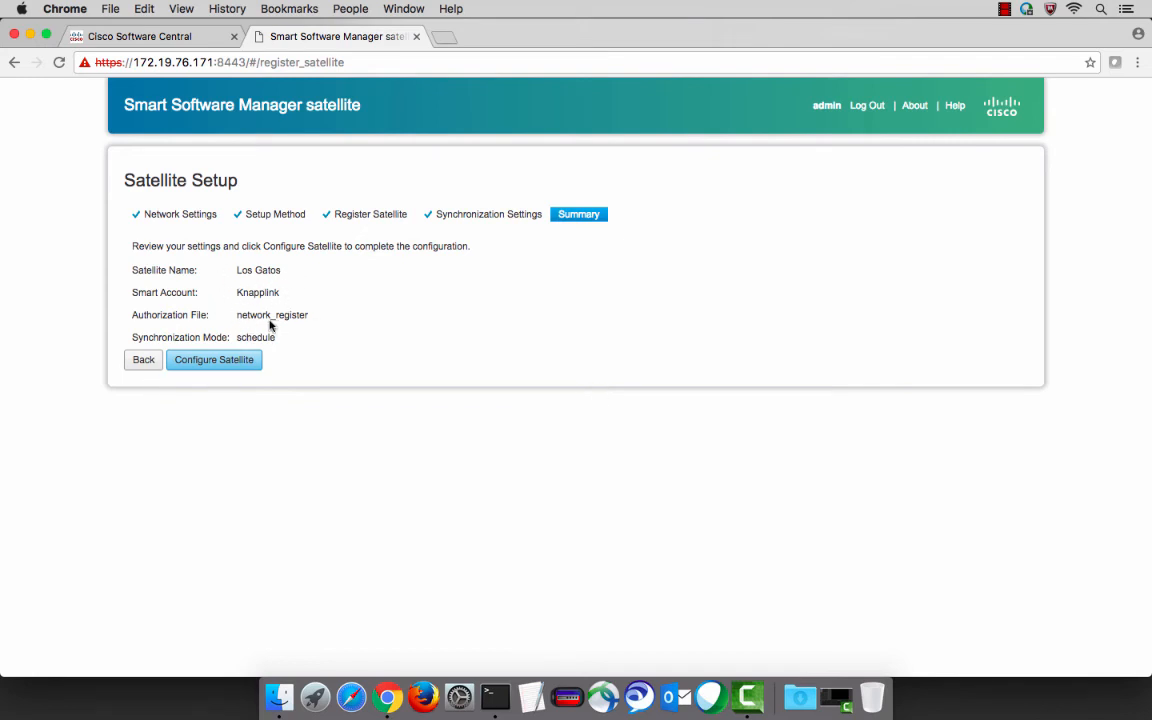
pyautogui.click(212, 360)
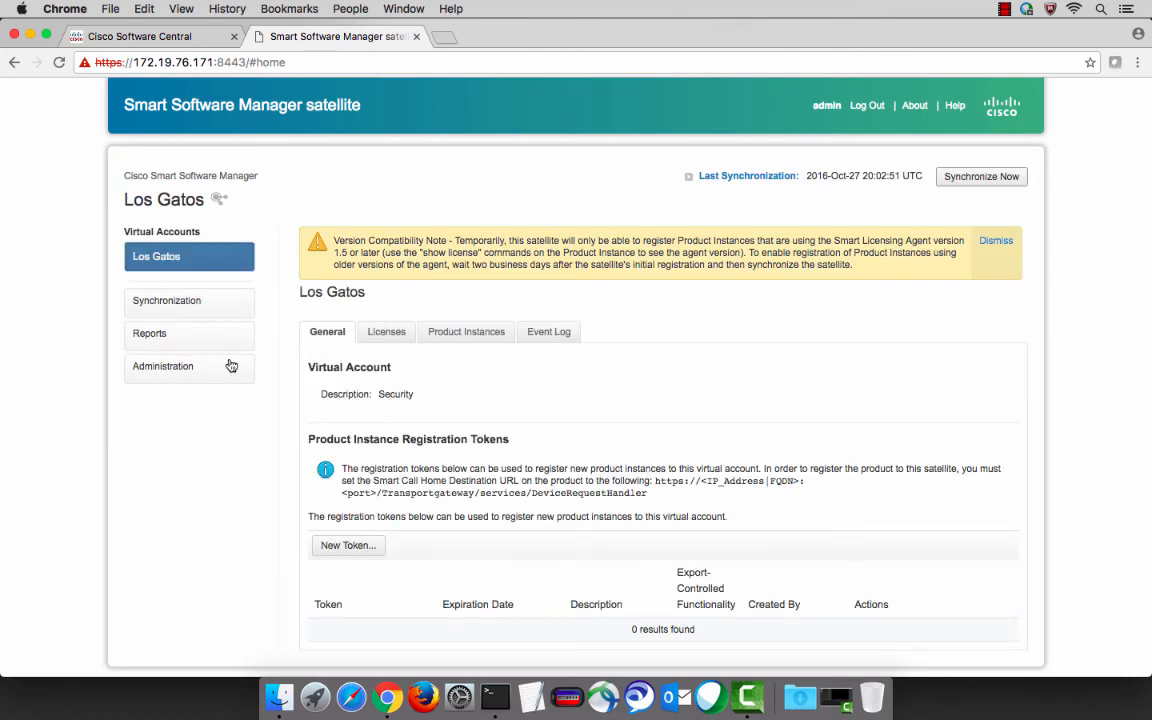
pyautogui.moveTo(378, 582)
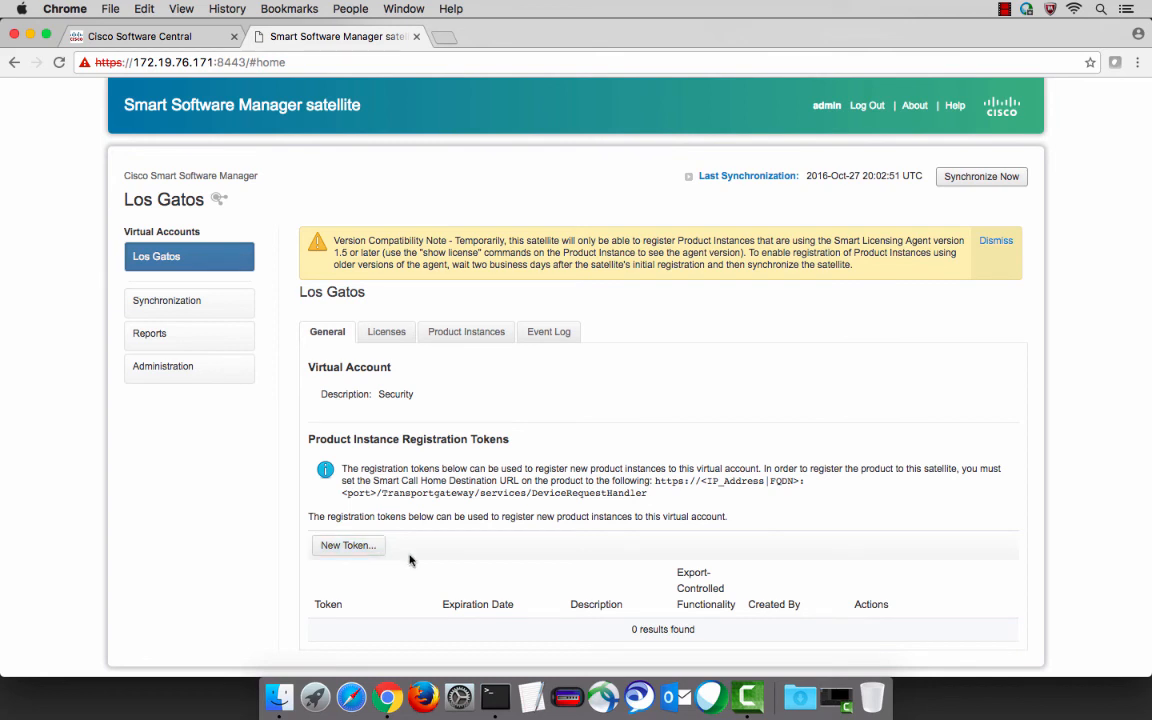
# - Review Los Gatos licenses and product instances, ending on the event log
pyautogui.click(386, 332)
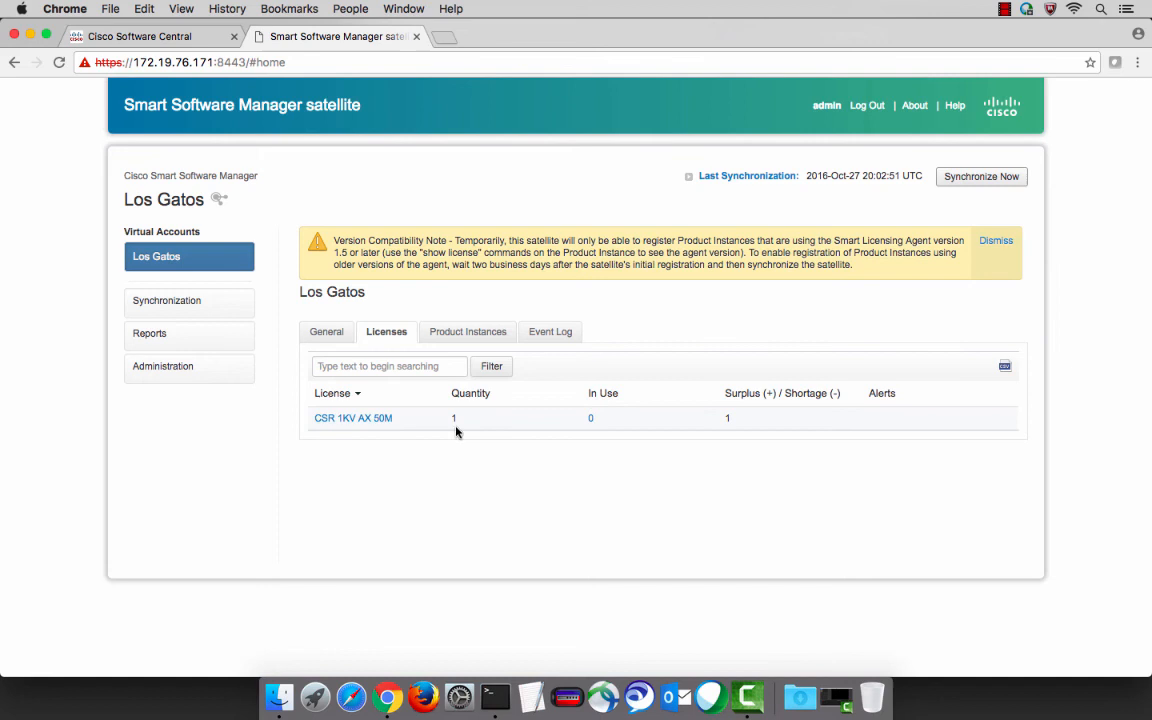
pyautogui.moveTo(468, 332)
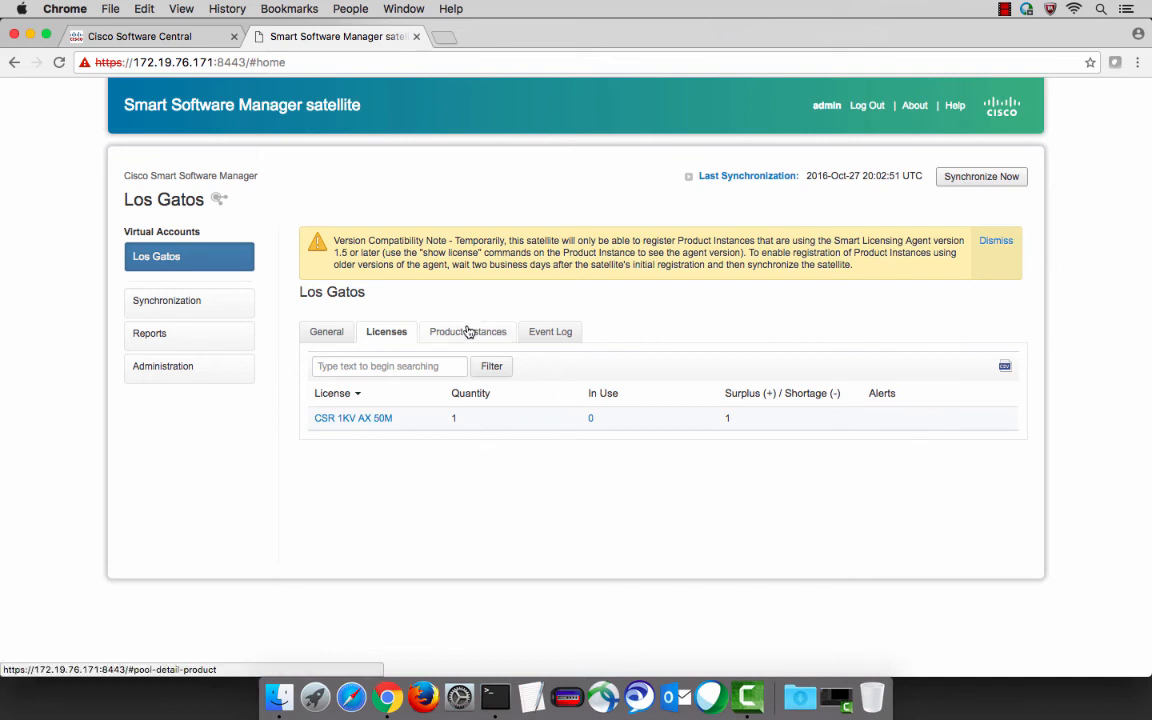
pyautogui.click(468, 332)
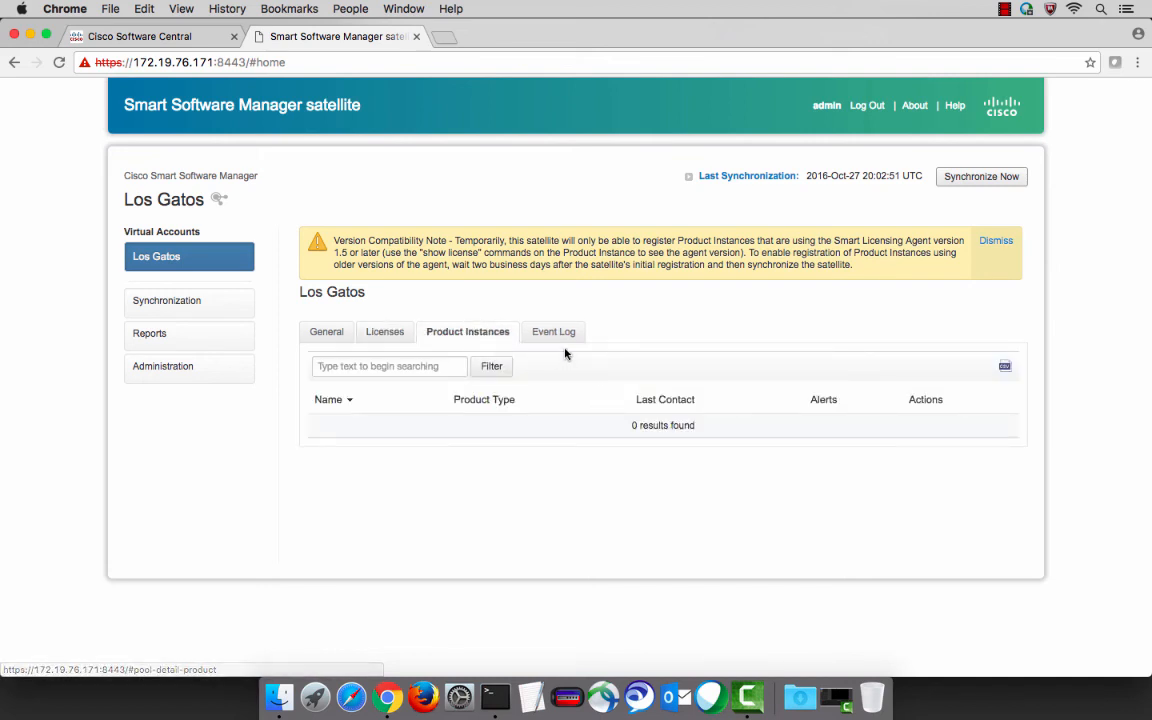
pyautogui.click(548, 332)
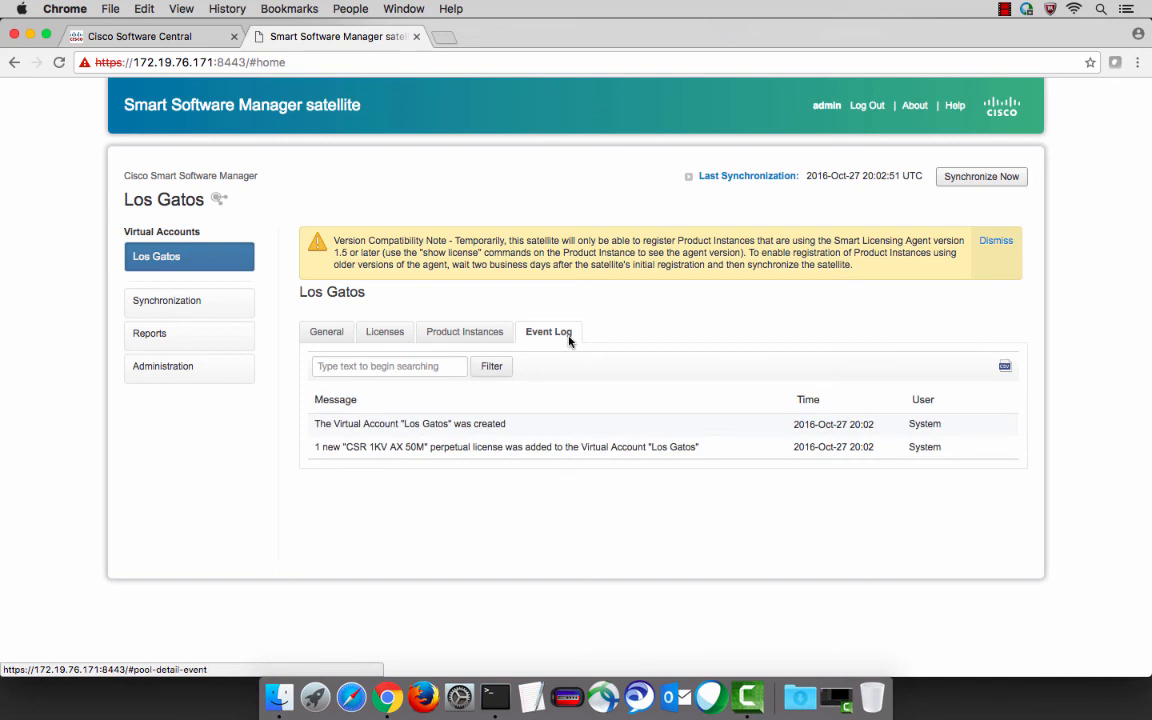
pyautogui.moveTo(436, 250)
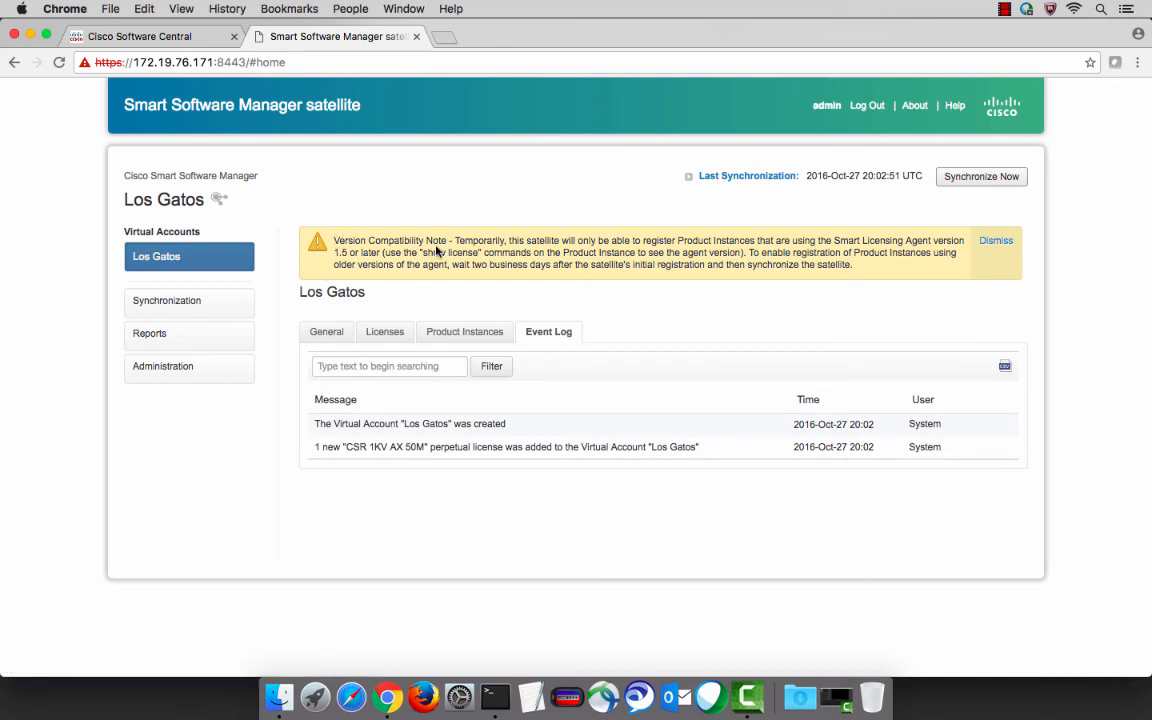